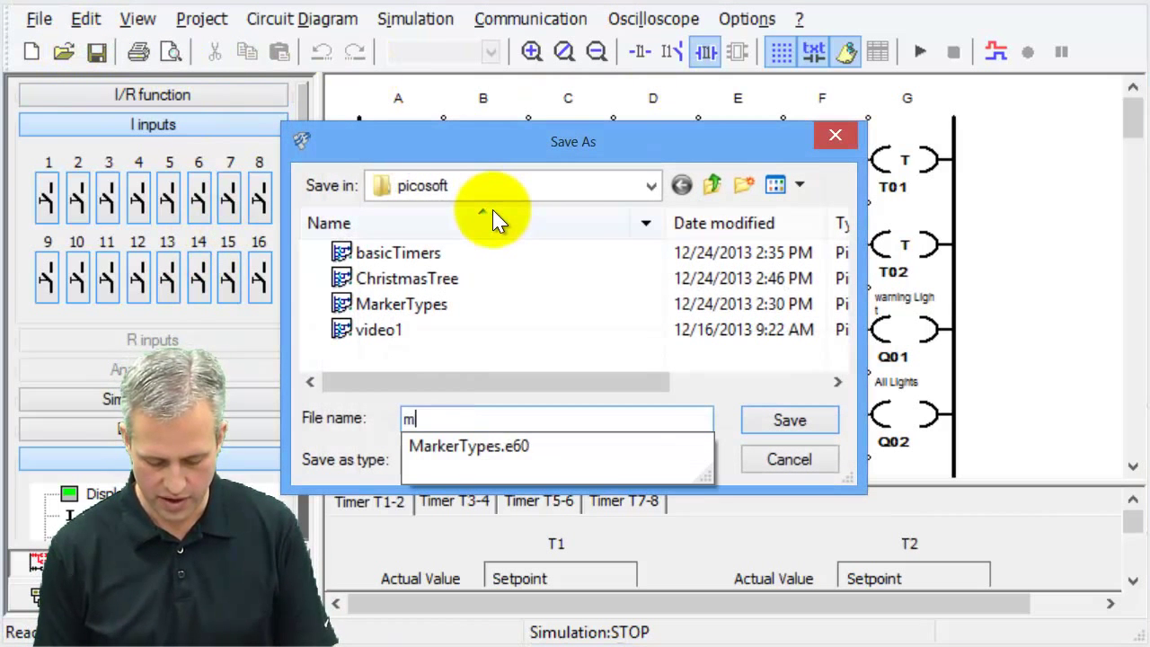
Step: Save the timer ladder diagram under the file name motionRoomLights
{"action": "type", "text": "otionRoomLights"}
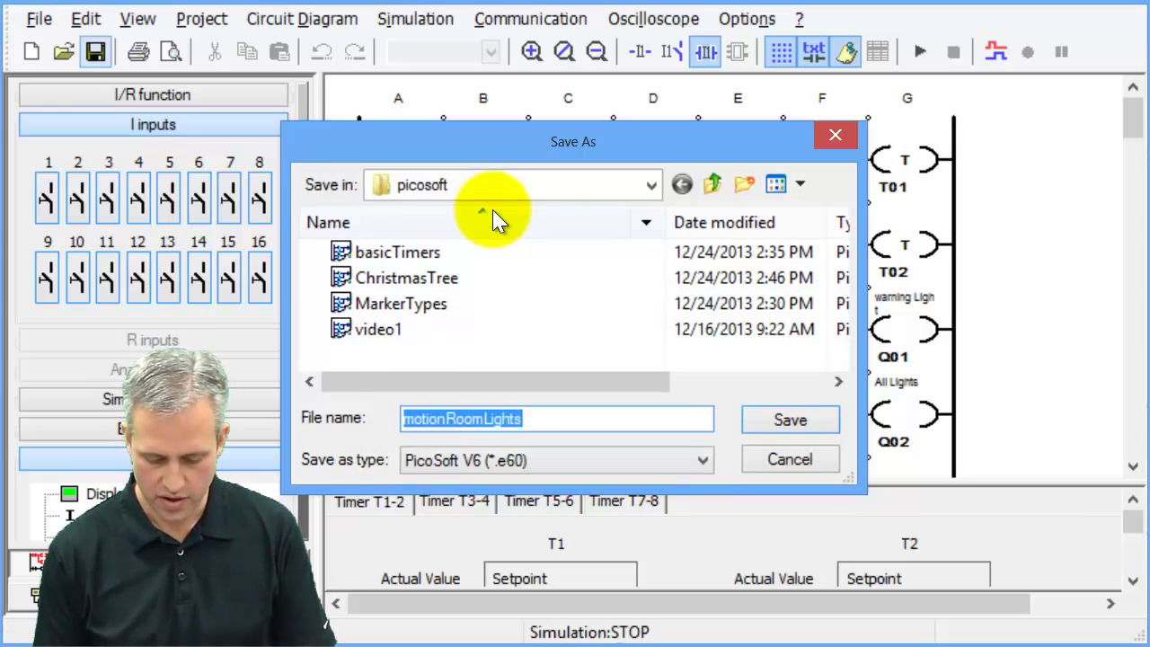
{"action": "left_click", "coordinate": [788, 420]}
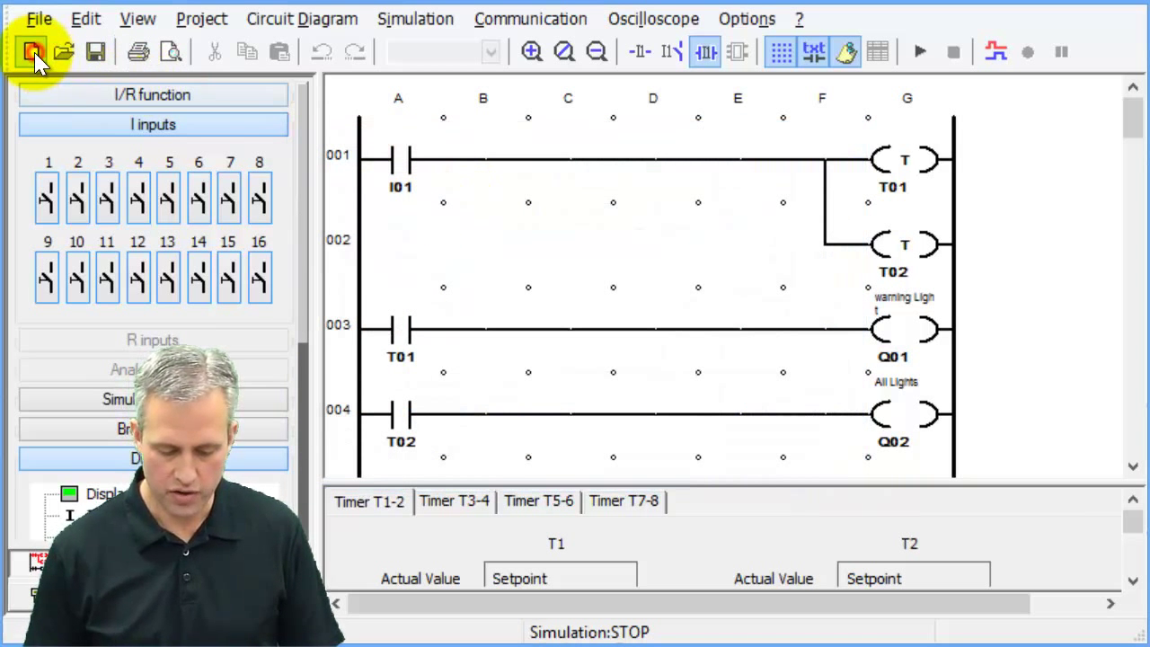
Step: Start a new blank project for the I01→C01 and C01→M01 ladder and enlarge the properties area
{"action": "left_click", "coordinate": [31, 51]}
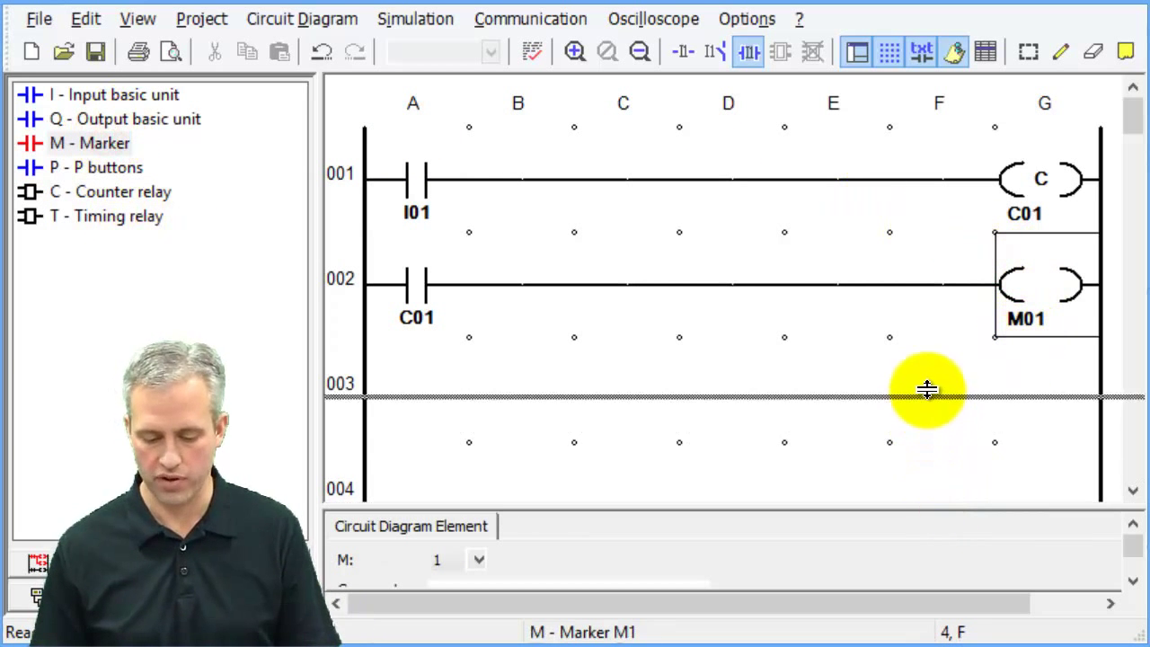
{"action": "left_click", "coordinate": [1040, 178]}
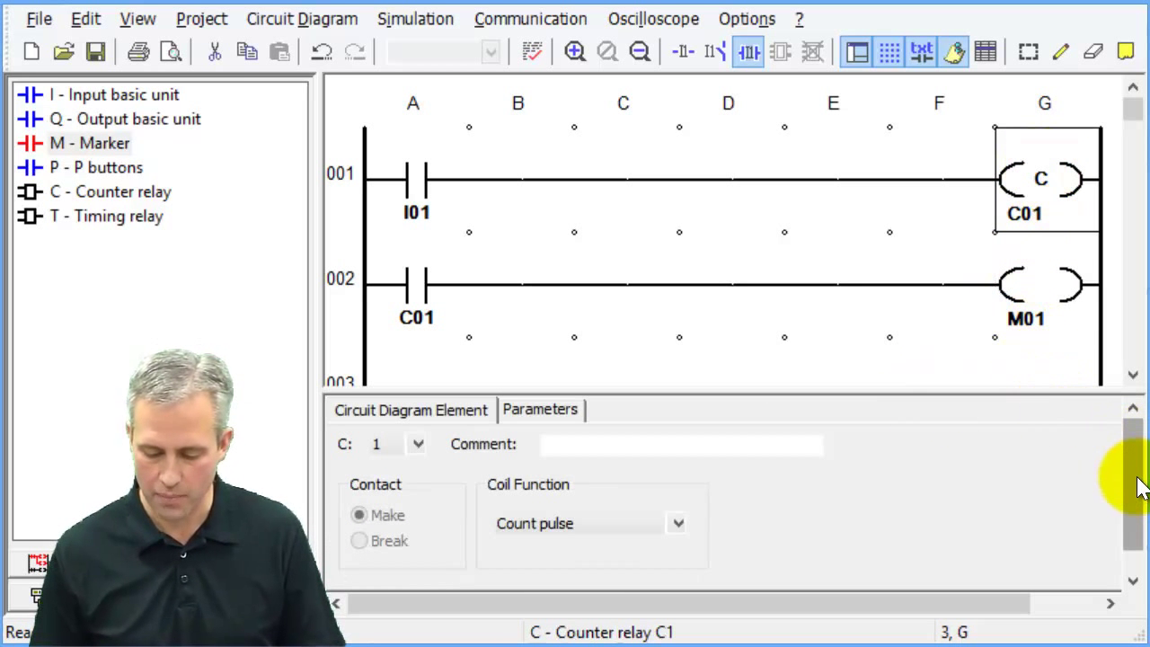
{"action": "left_click", "coordinate": [676, 523]}
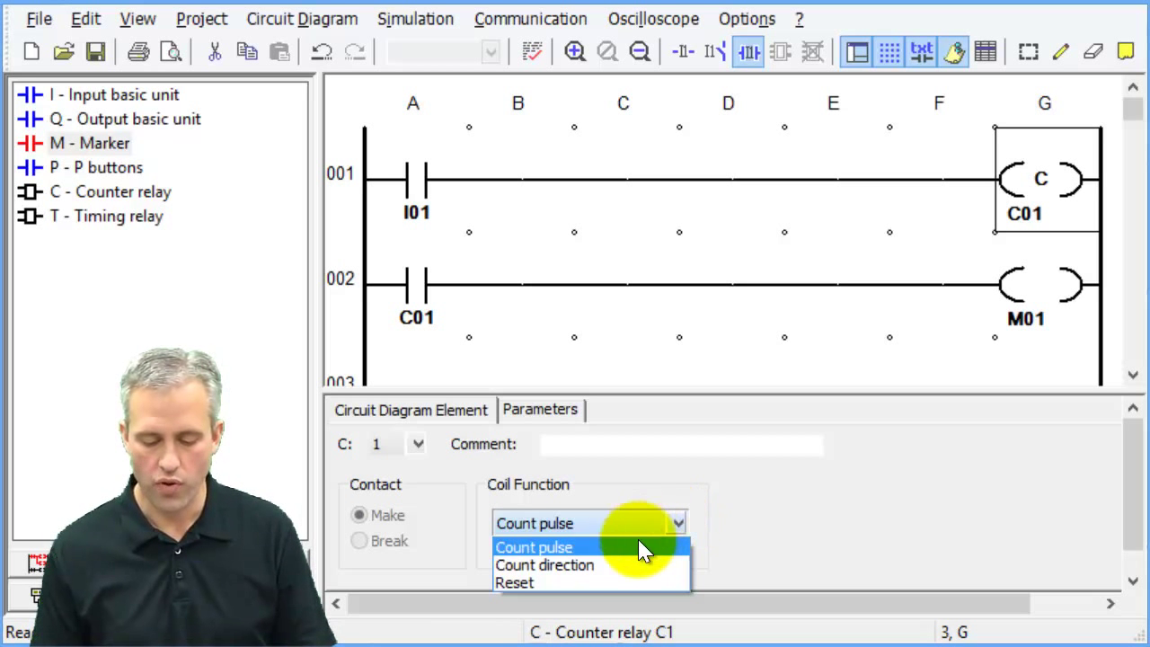
{"action": "left_click", "coordinate": [534, 547]}
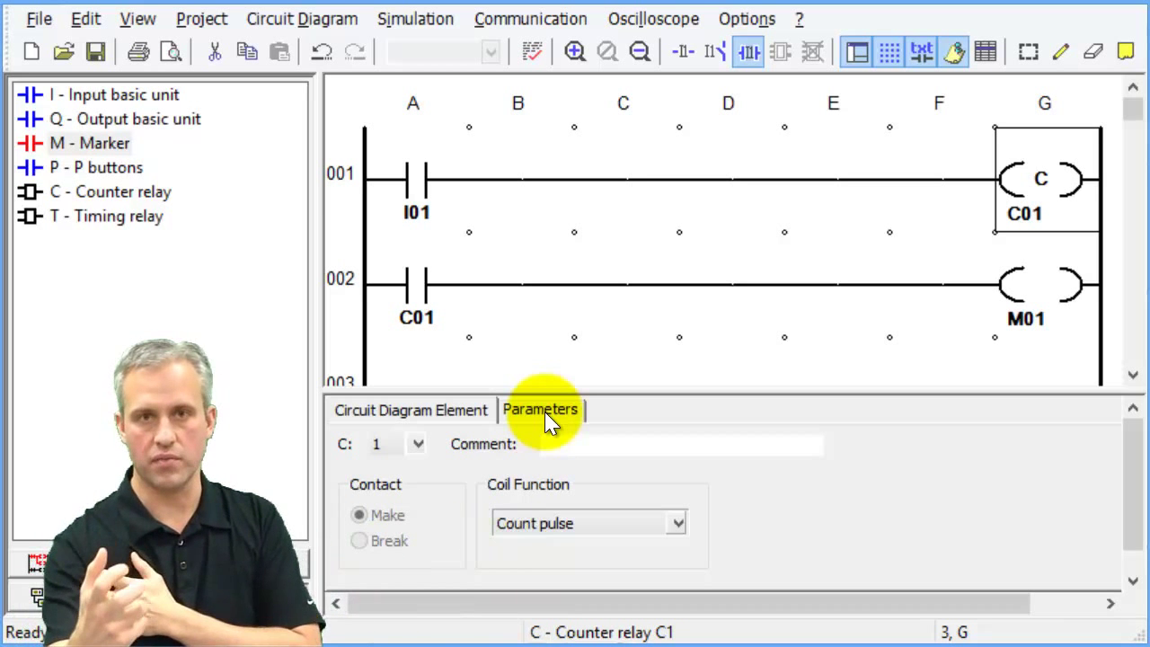
Step: Enter a setpoint of 5 in counter C01's parameters
{"action": "left_click", "coordinate": [540, 410]}
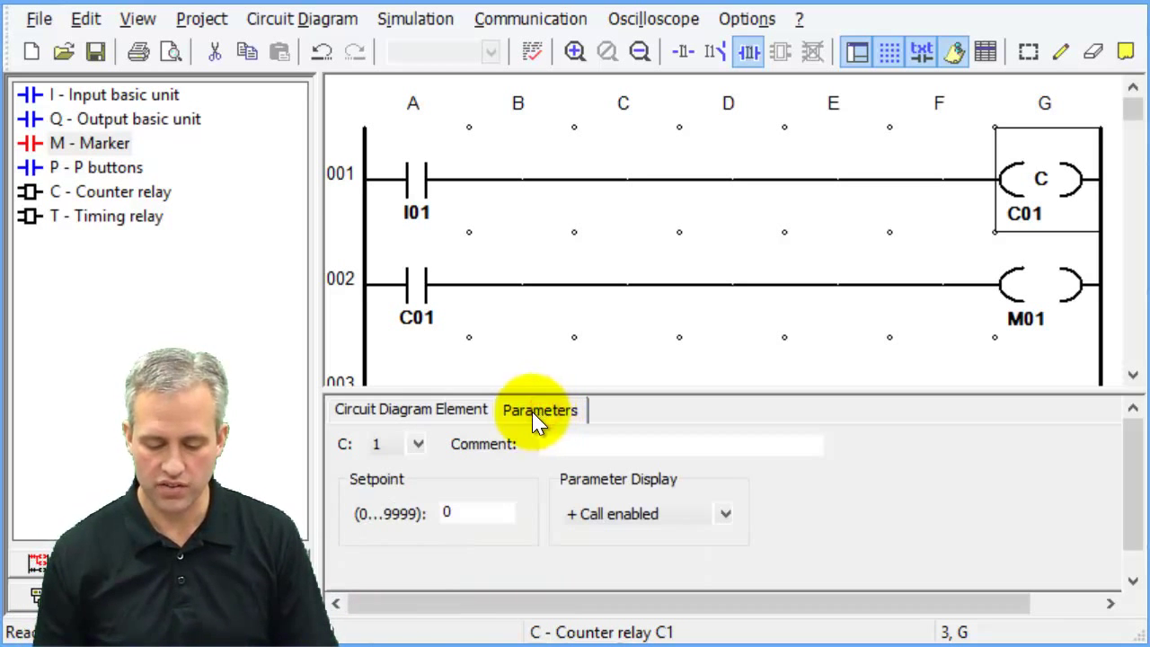
{"action": "left_click", "coordinate": [476, 512]}
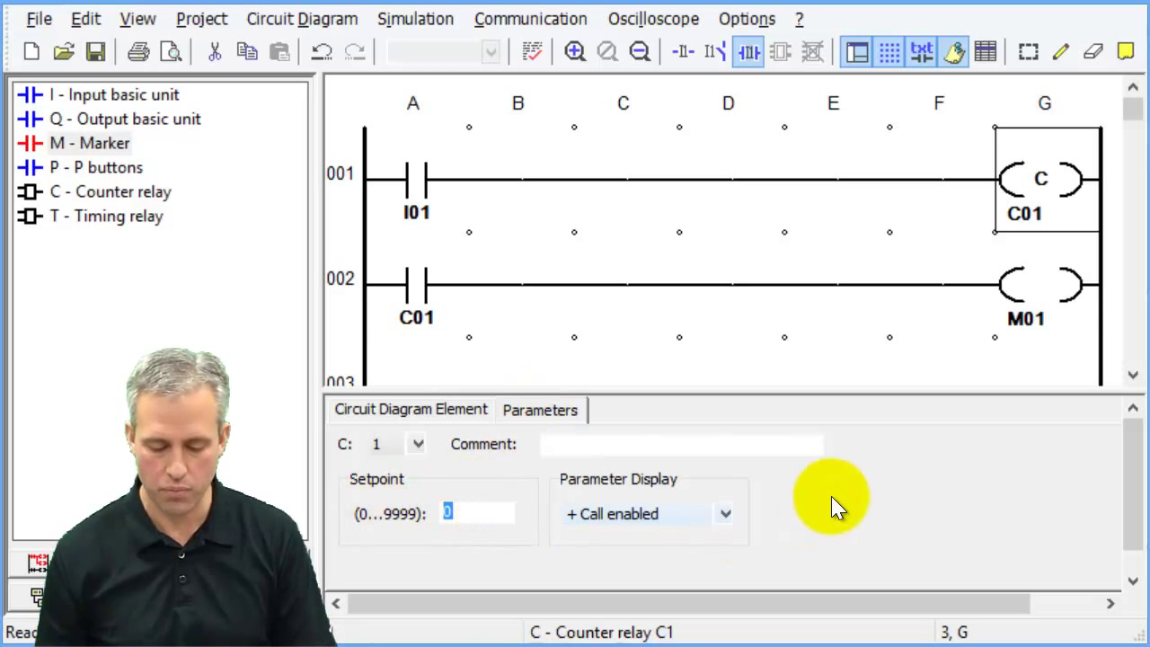
{"action": "type", "text": "5"}
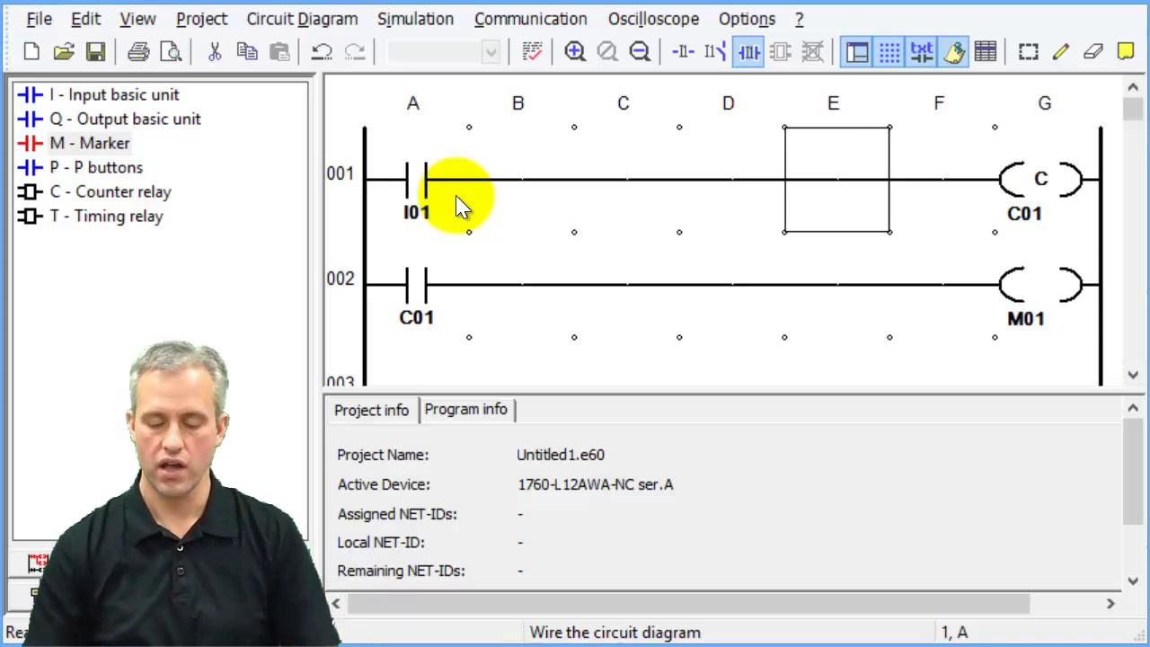
{"action": "mouse_move", "coordinate": [355, 332]}
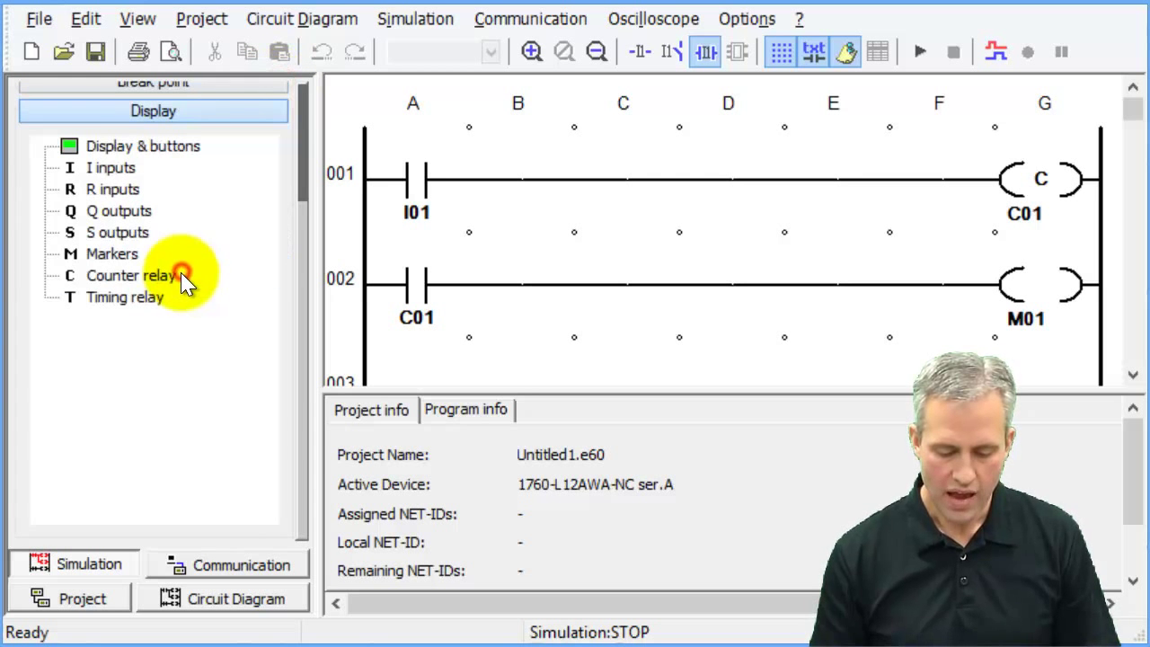
Step: Simulate with counter values shown, pulsing I1 until C01 reaches 10 and energizes M01
{"action": "left_click", "coordinate": [131, 274]}
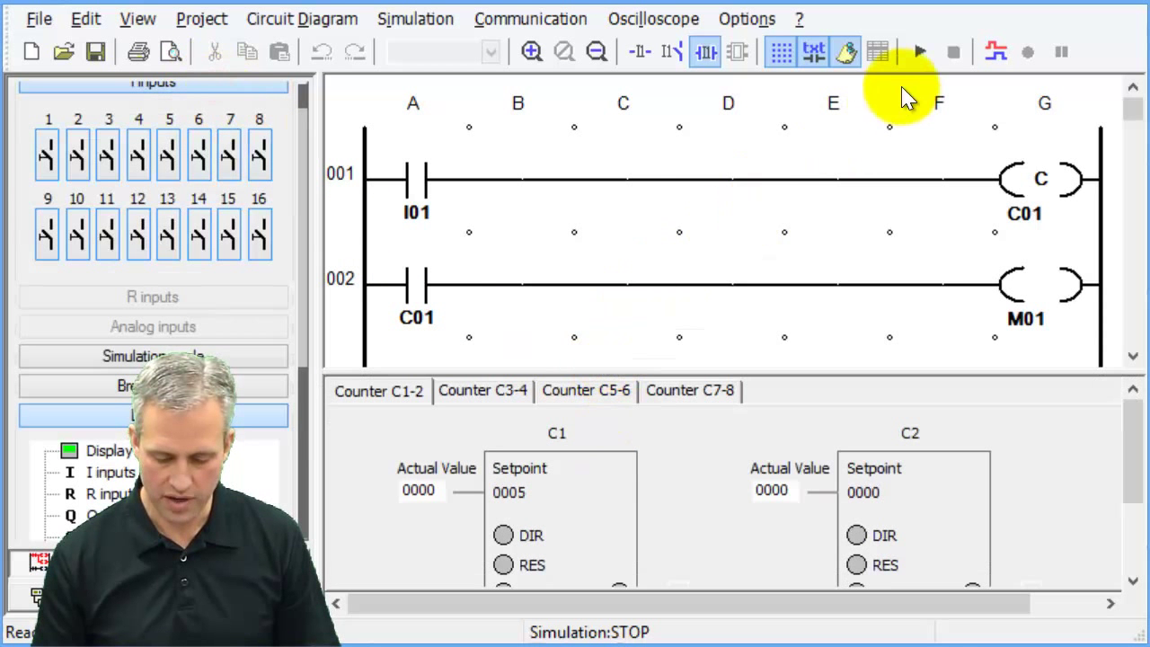
{"action": "left_click", "coordinate": [919, 51]}
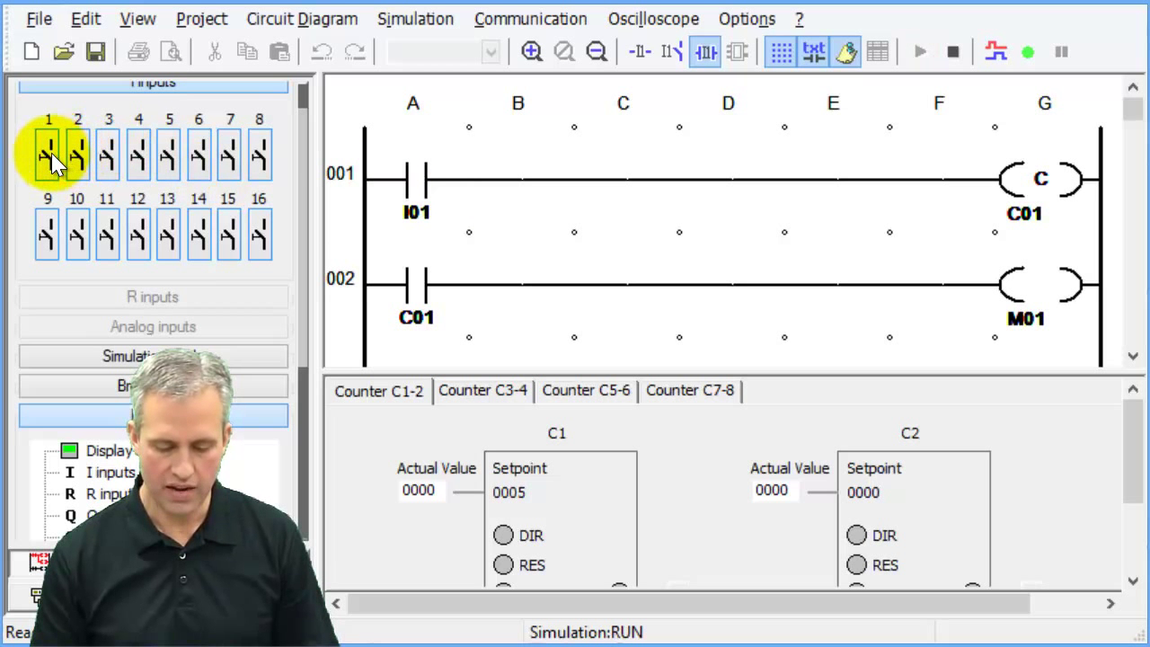
{"action": "left_click", "coordinate": [48, 154]}
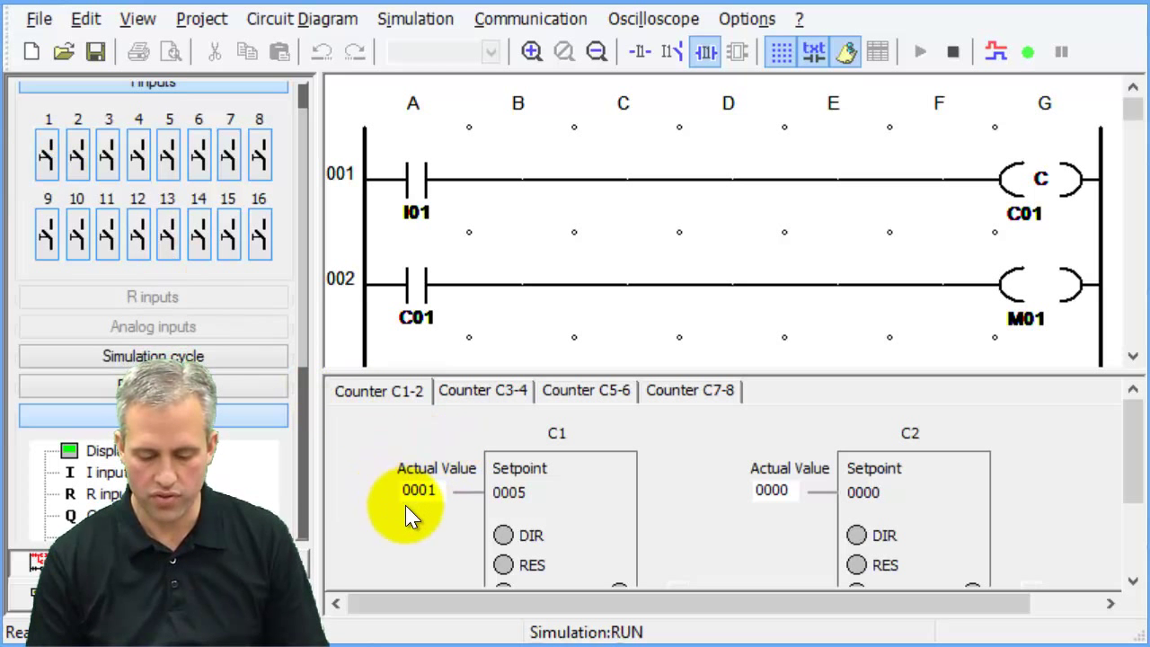
{"action": "left_click", "coordinate": [419, 491]}
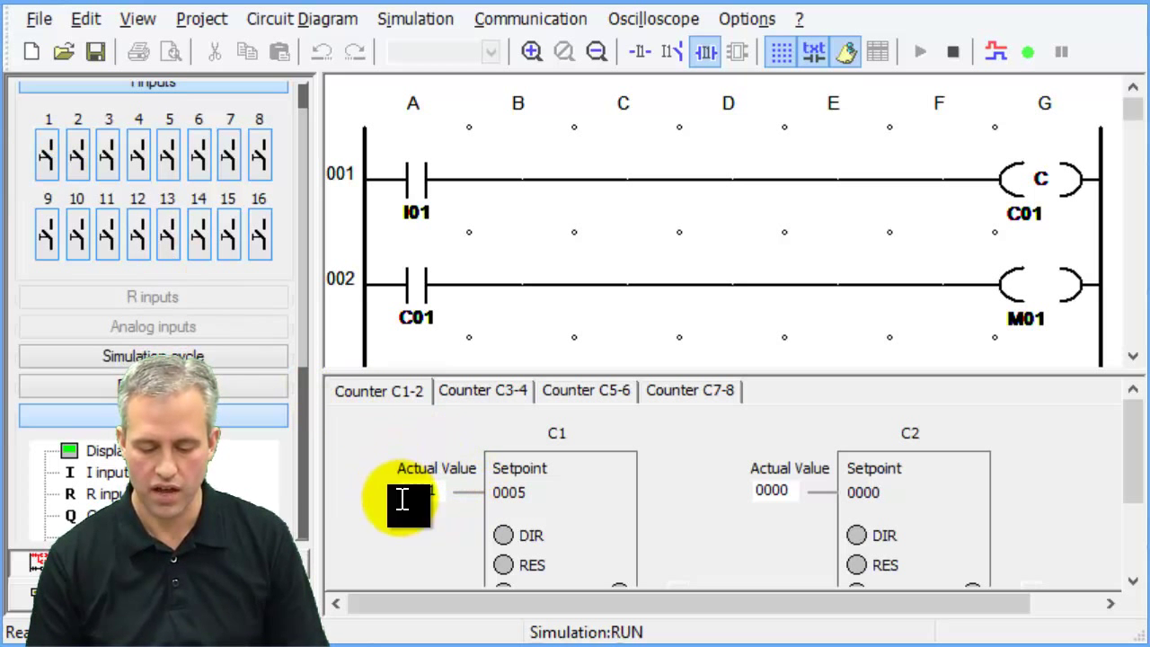
{"action": "left_click", "coordinate": [47, 153]}
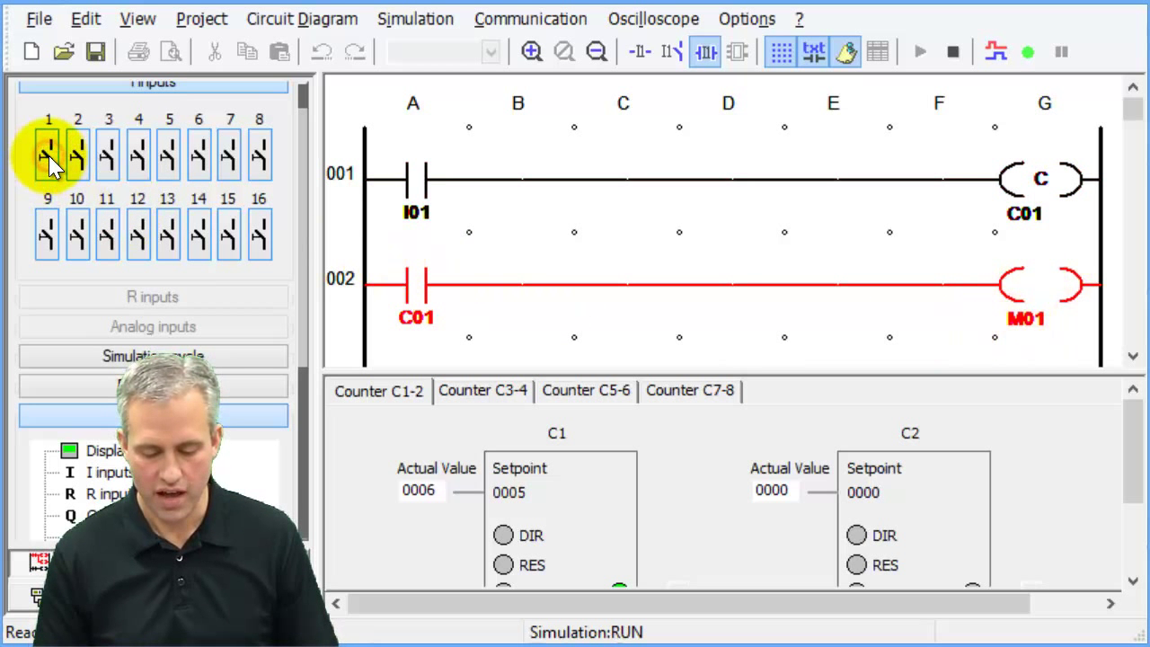
{"action": "left_click", "coordinate": [47, 154]}
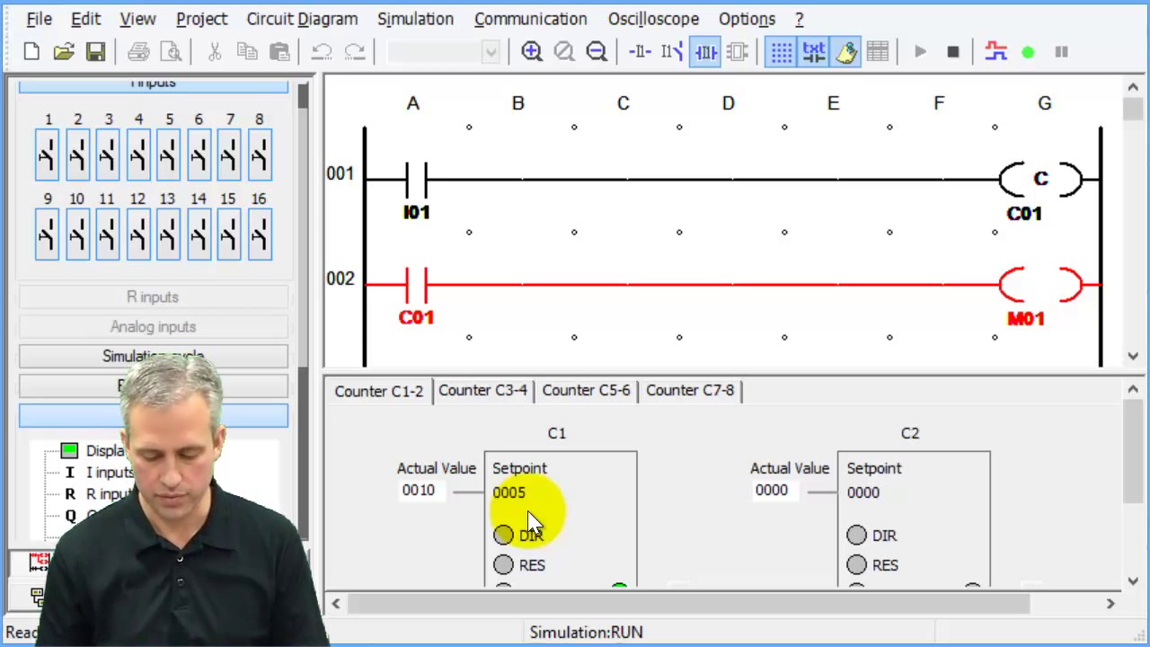
{"action": "mouse_move", "coordinate": [952, 51]}
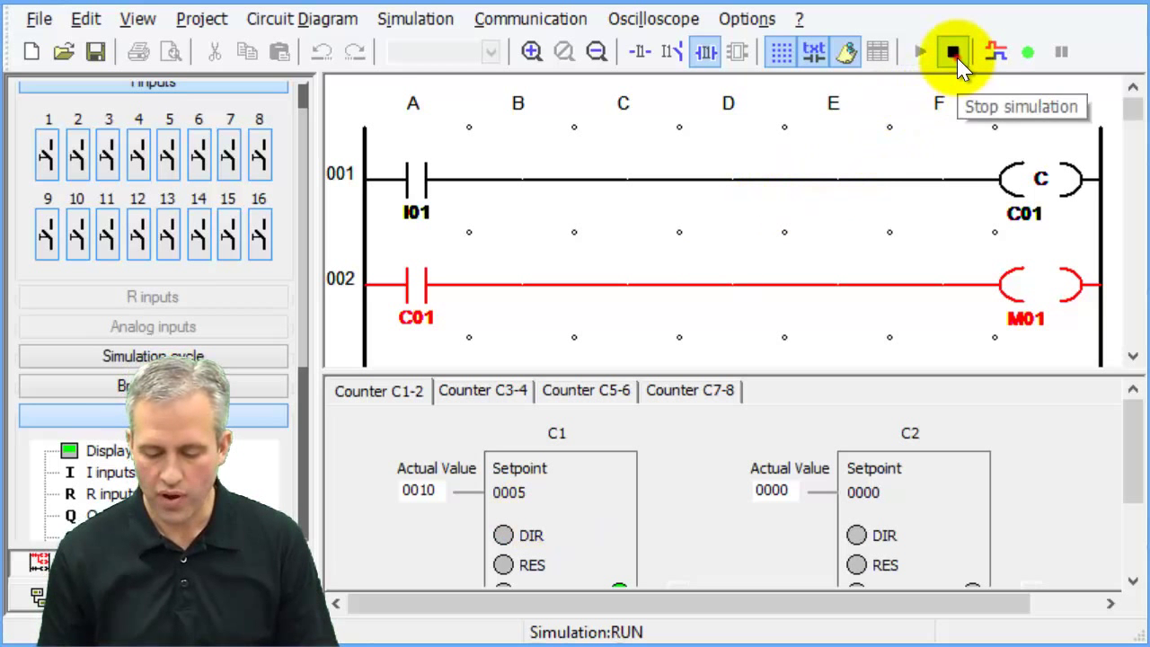
Step: Stop simulating and insert rung 2 where contact I03 drives C01's reset coil
{"action": "left_click", "coordinate": [952, 51]}
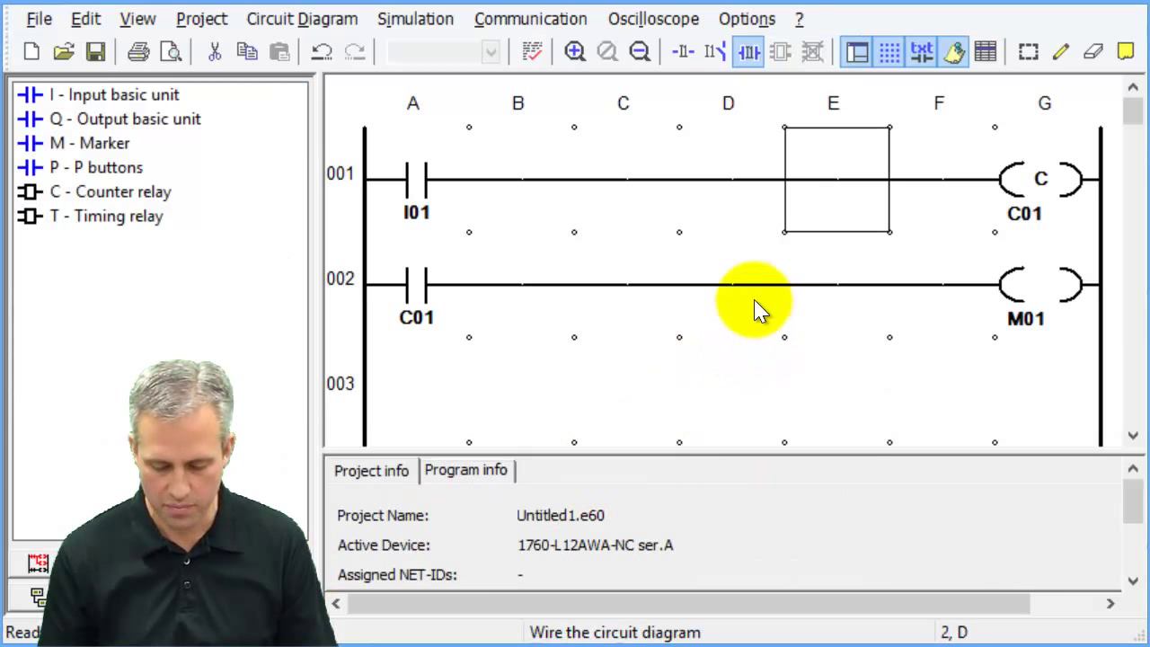
{"action": "right_click", "coordinate": [736, 287]}
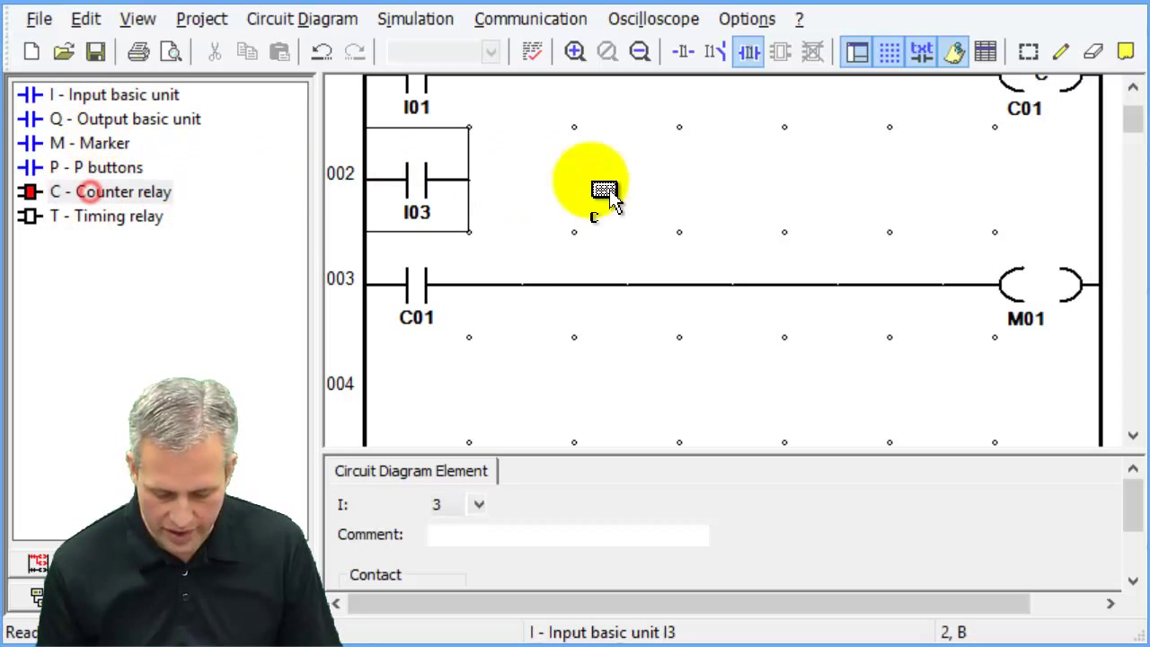
{"action": "left_click", "coordinate": [1042, 179]}
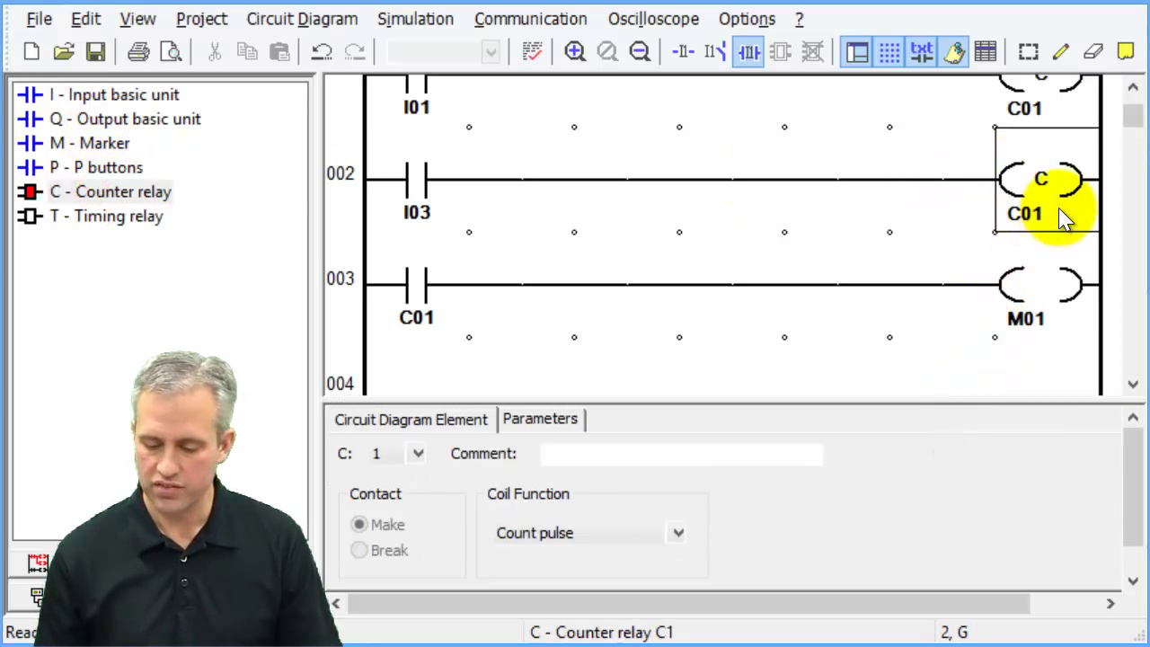
{"action": "left_click", "coordinate": [677, 532]}
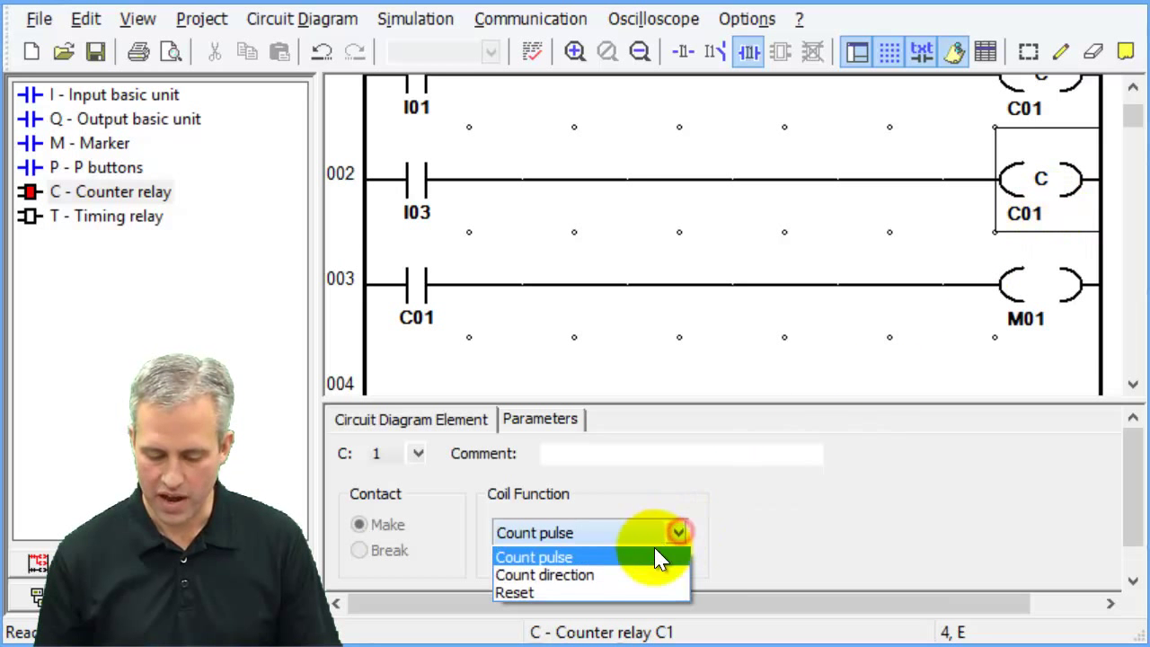
{"action": "left_click", "coordinate": [514, 591]}
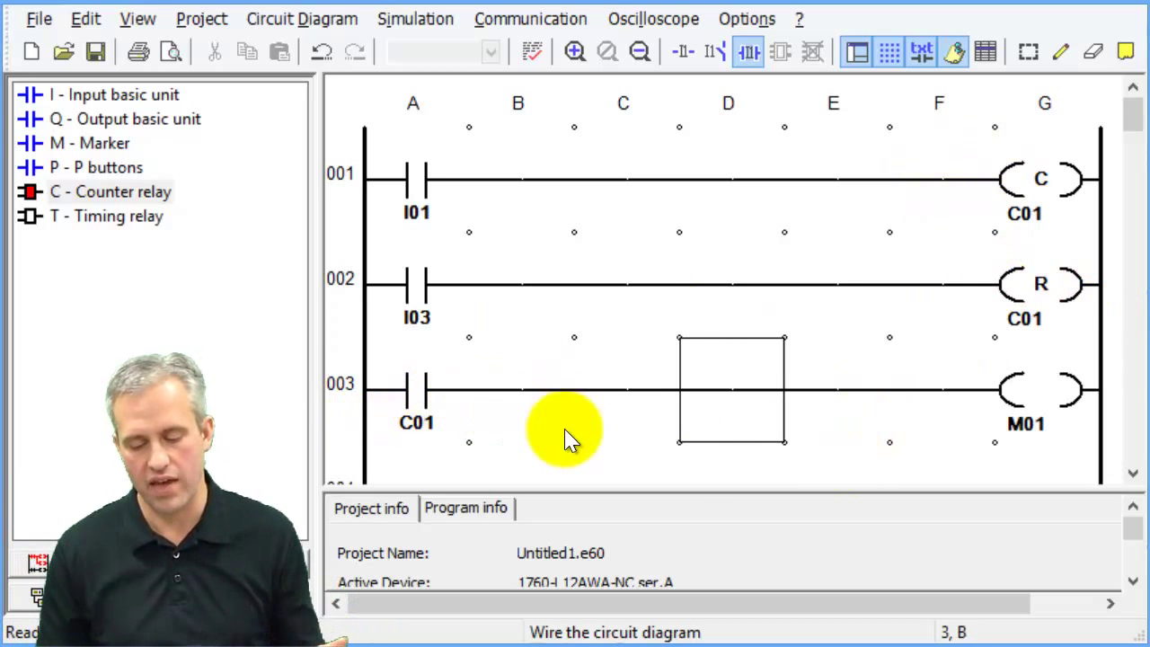
Step: Simulate counting C1 up to 0002 with I01, then resetting it to 0000 with I03
{"action": "scroll", "scroll_direction": "down", "scroll_amount": 3}
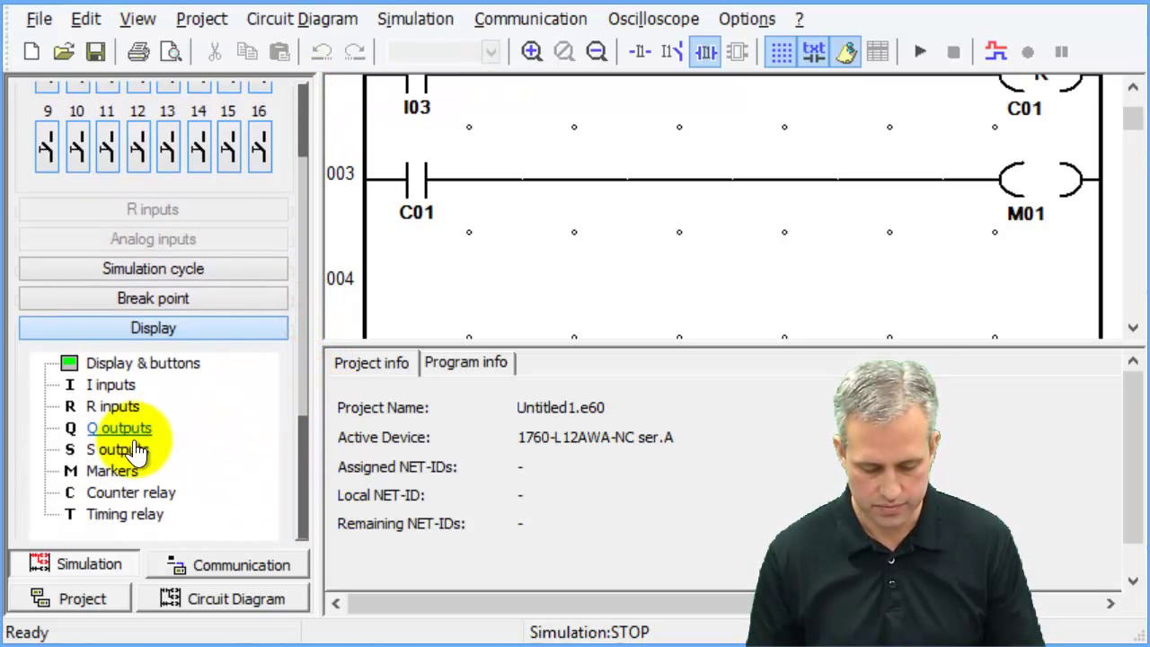
{"action": "left_click", "coordinate": [131, 491]}
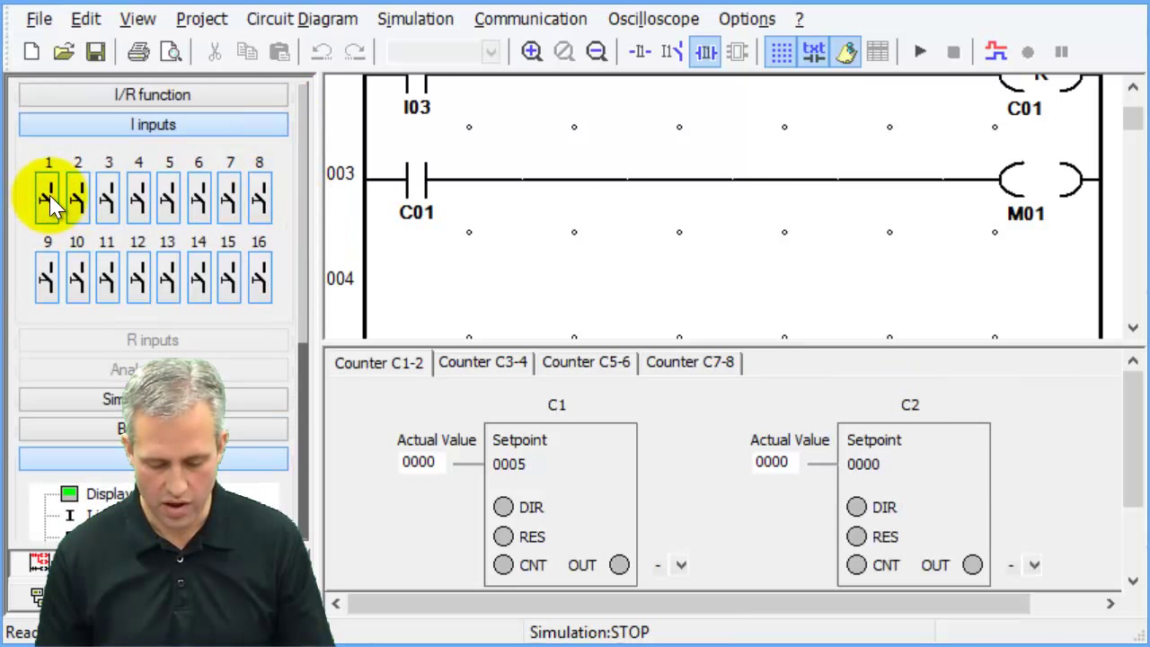
{"action": "left_click", "coordinate": [919, 51]}
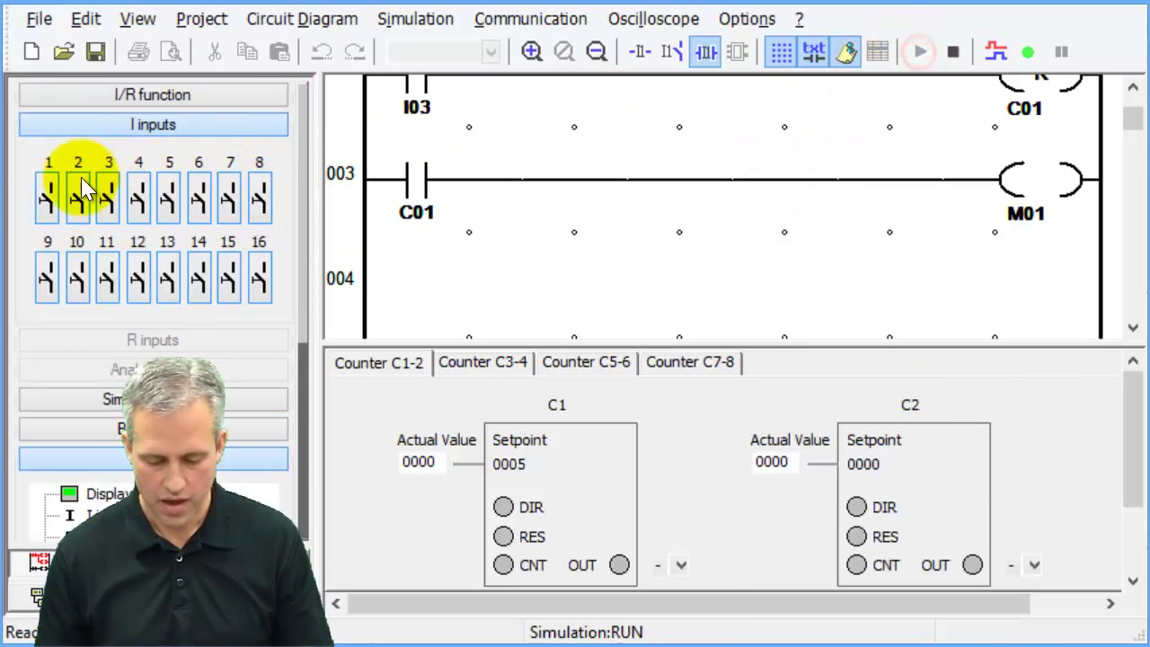
{"action": "left_click", "coordinate": [48, 195]}
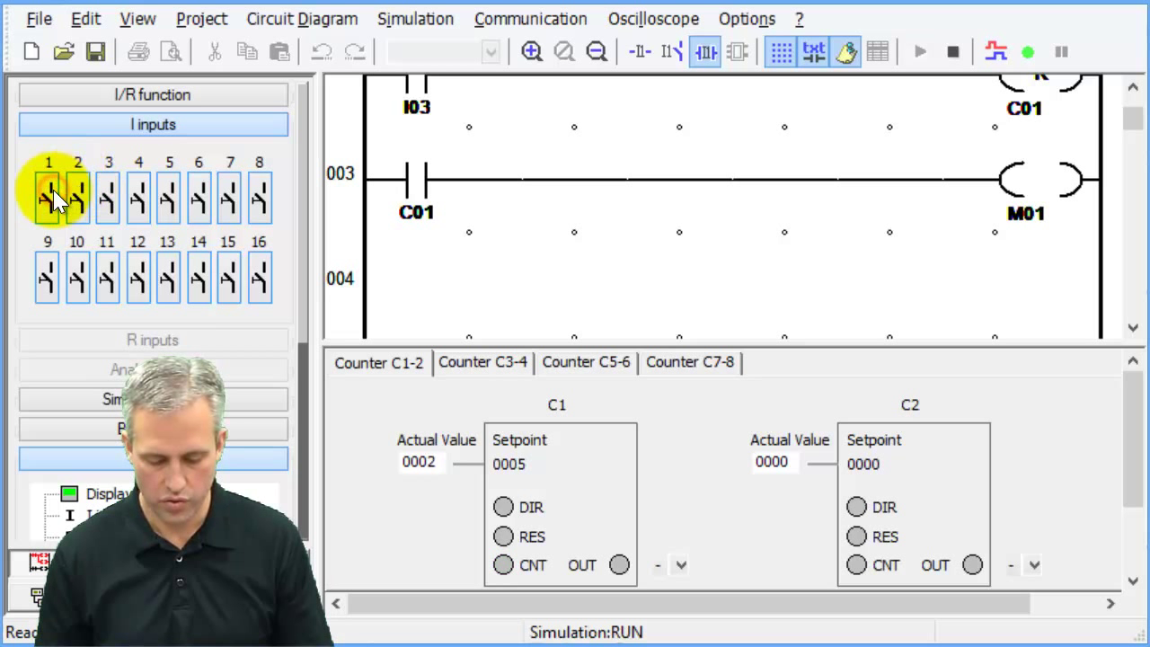
{"action": "left_click", "coordinate": [47, 196]}
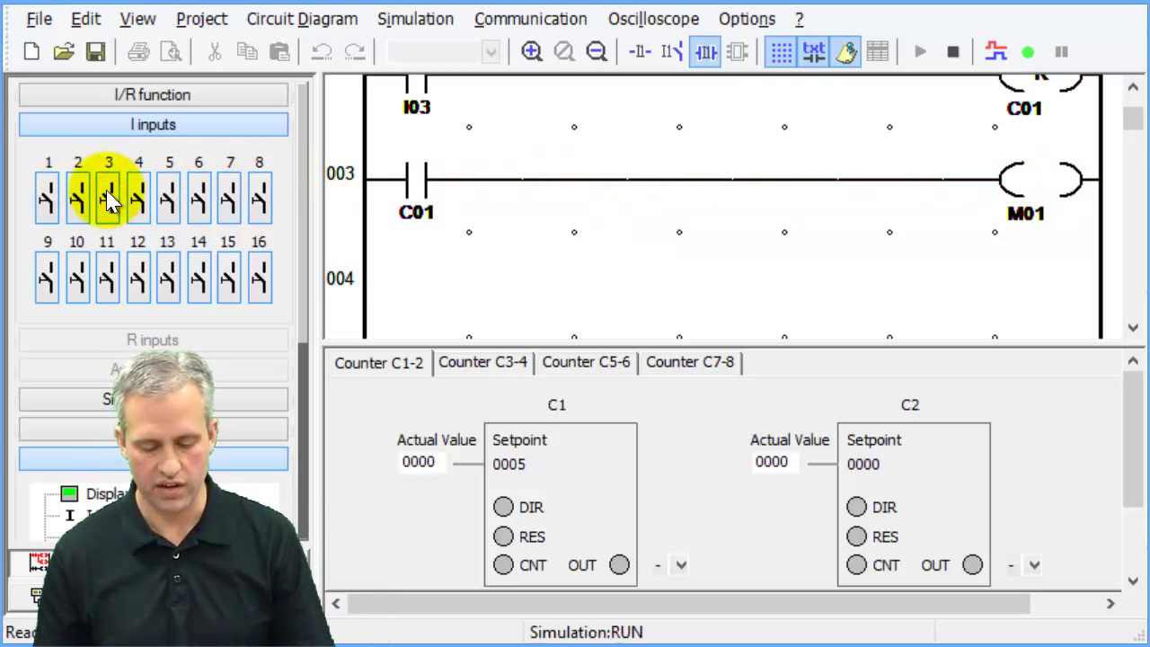
{"action": "left_click", "coordinate": [47, 195]}
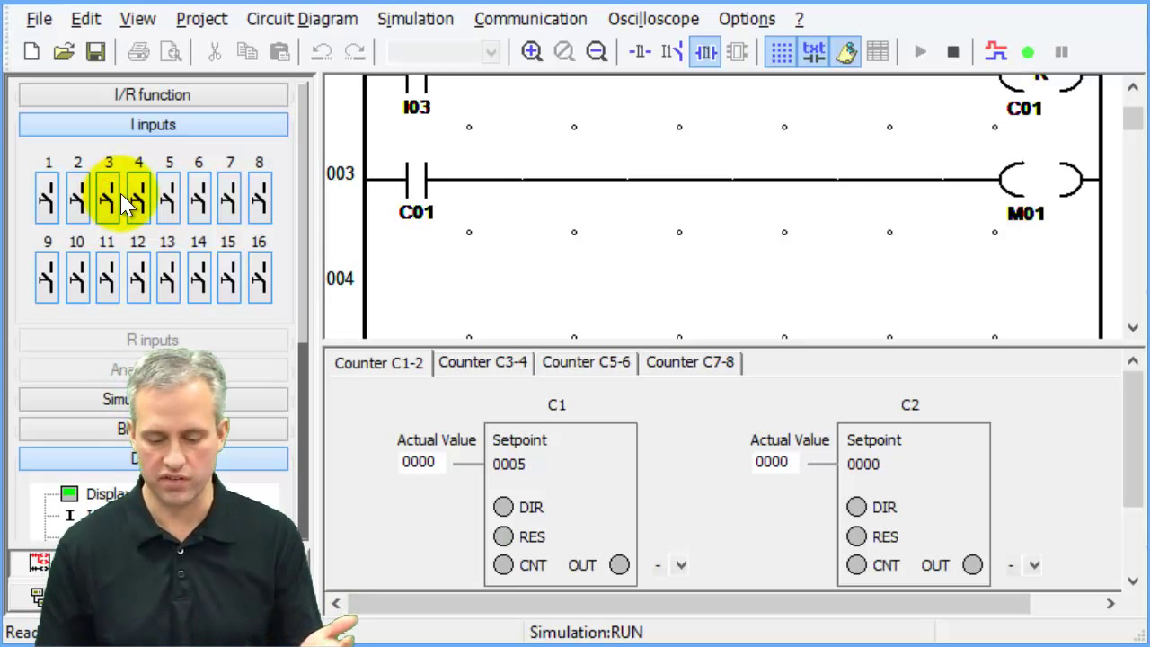
{"action": "left_click", "coordinate": [1131, 85]}
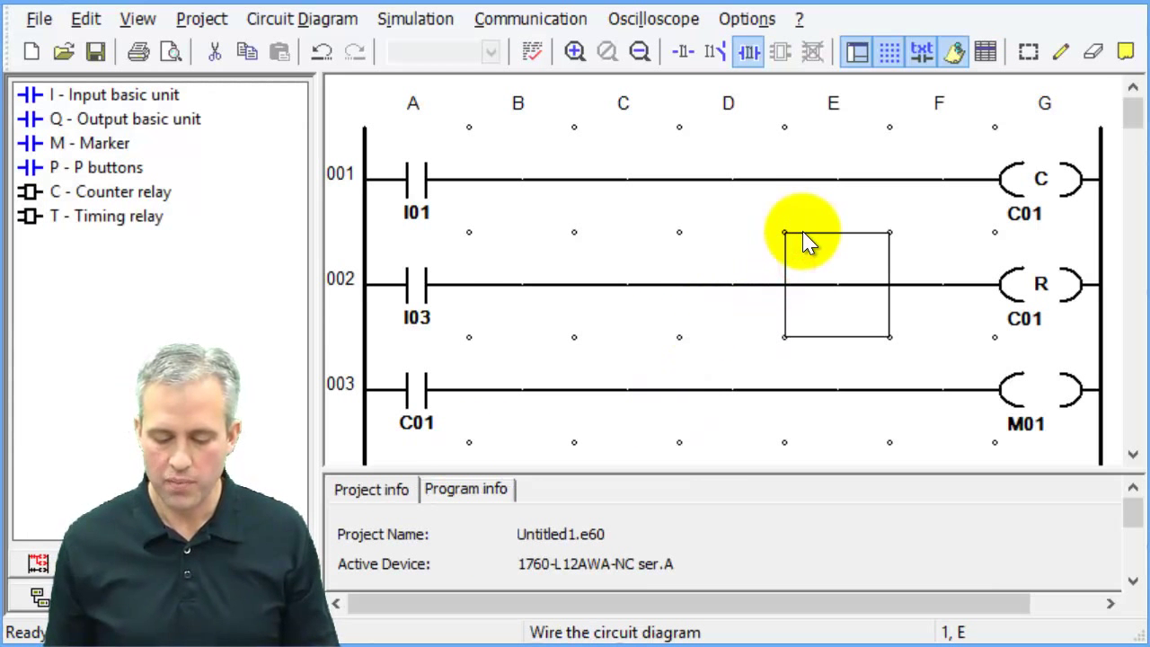
Step: Add rung 002 with contact I02 driving counter C01's count-direction (D) coil
{"action": "right_click", "coordinate": [804, 238]}
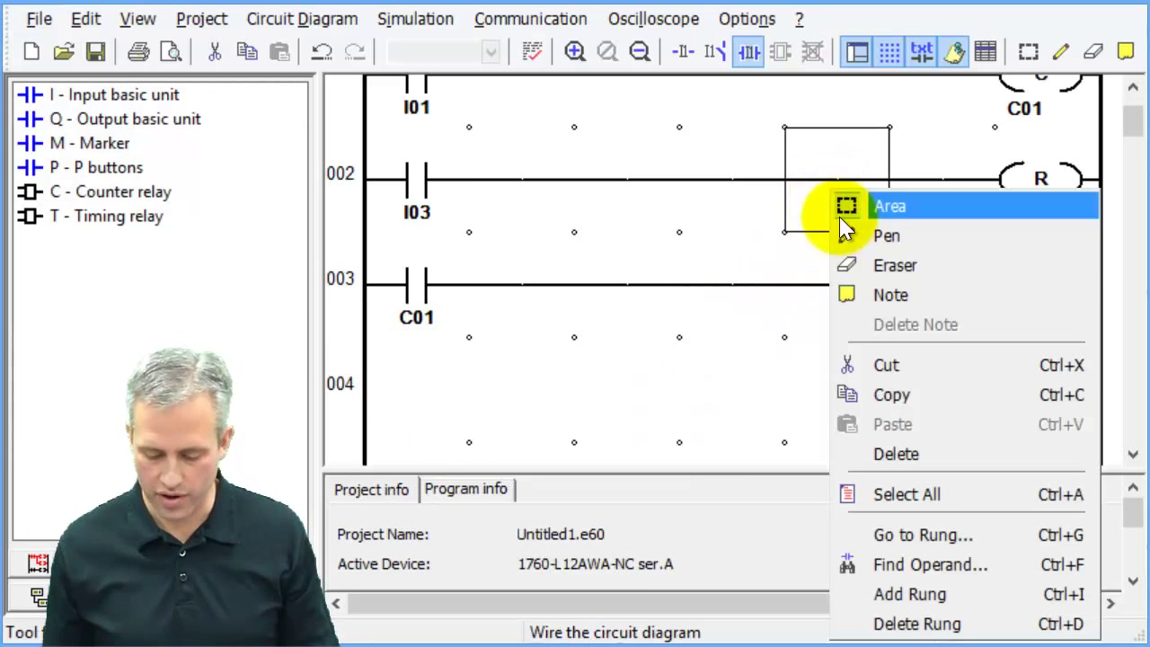
{"action": "left_click", "coordinate": [889, 206]}
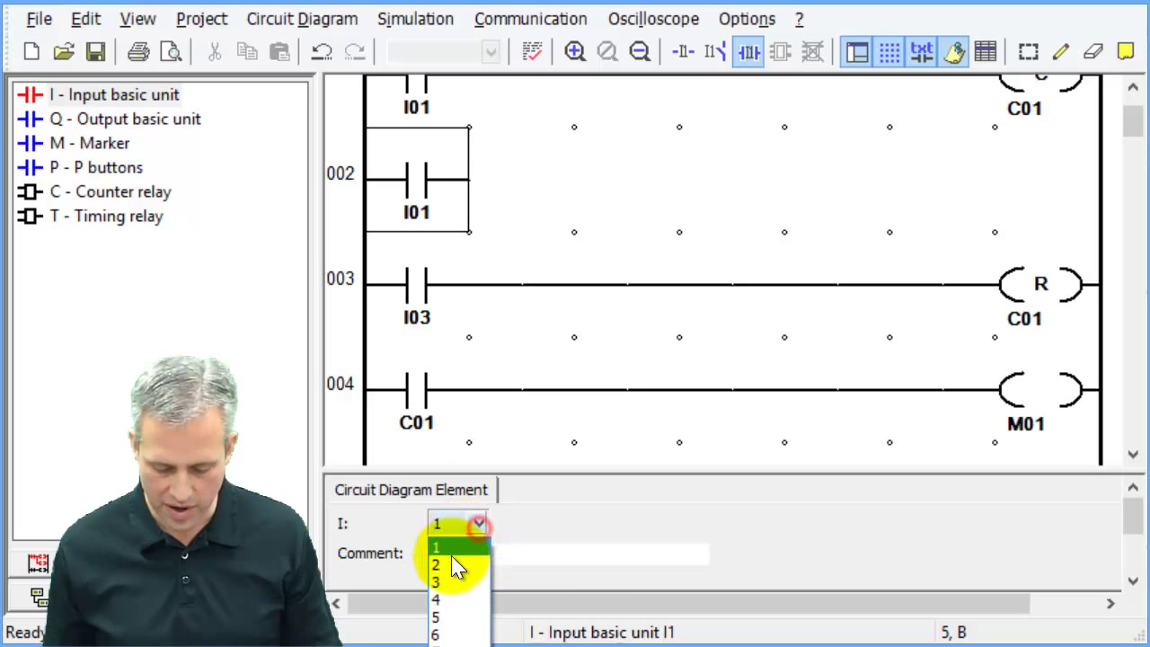
{"action": "left_click", "coordinate": [435, 564]}
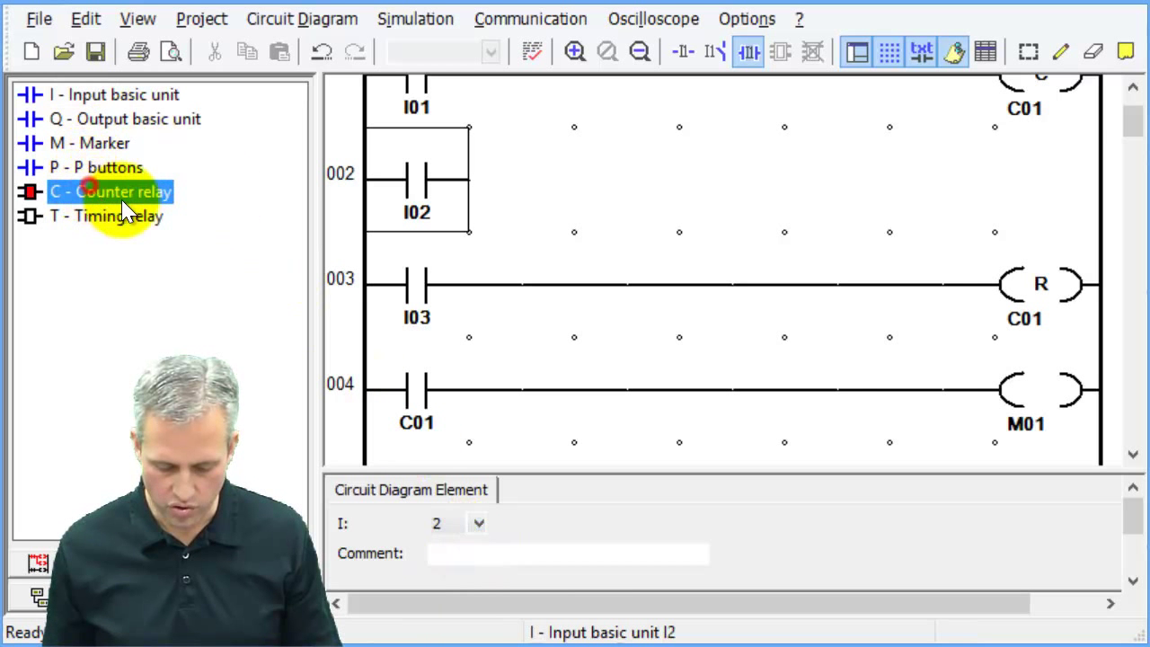
{"action": "left_click", "coordinate": [1040, 180]}
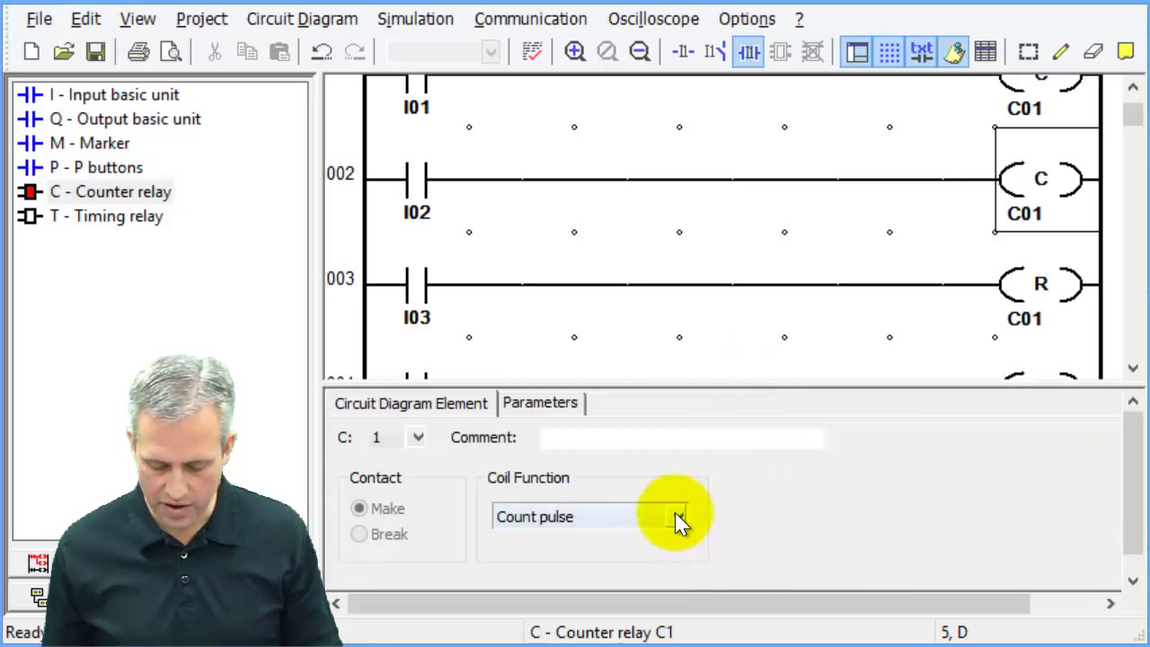
{"action": "left_click", "coordinate": [676, 515]}
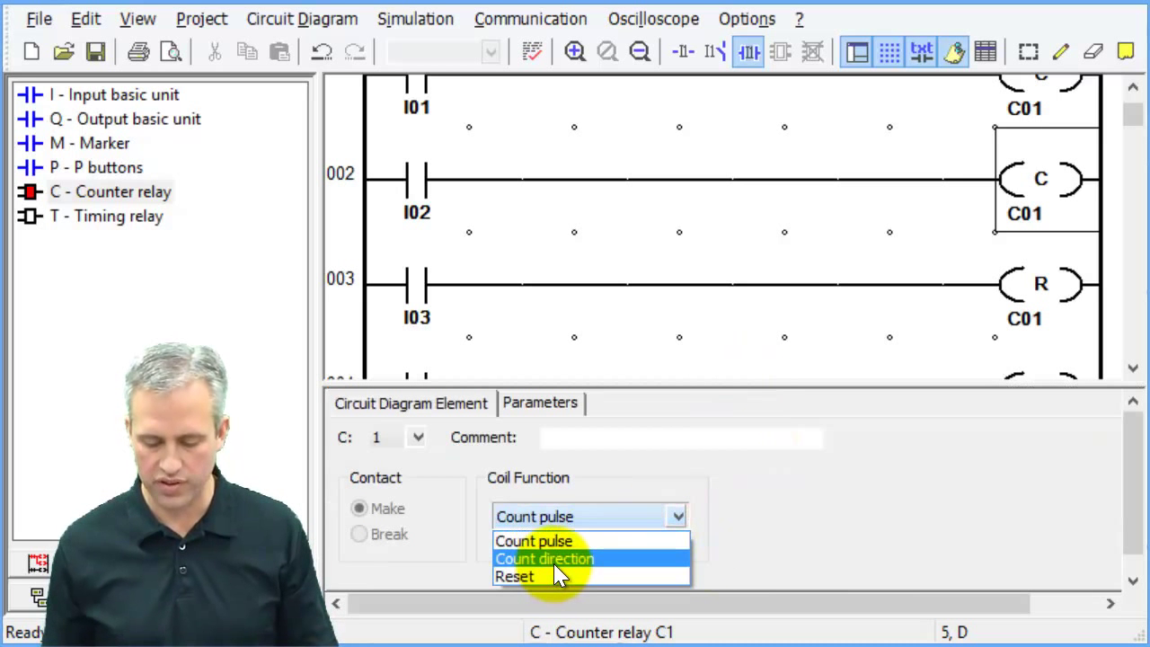
{"action": "left_click", "coordinate": [544, 558]}
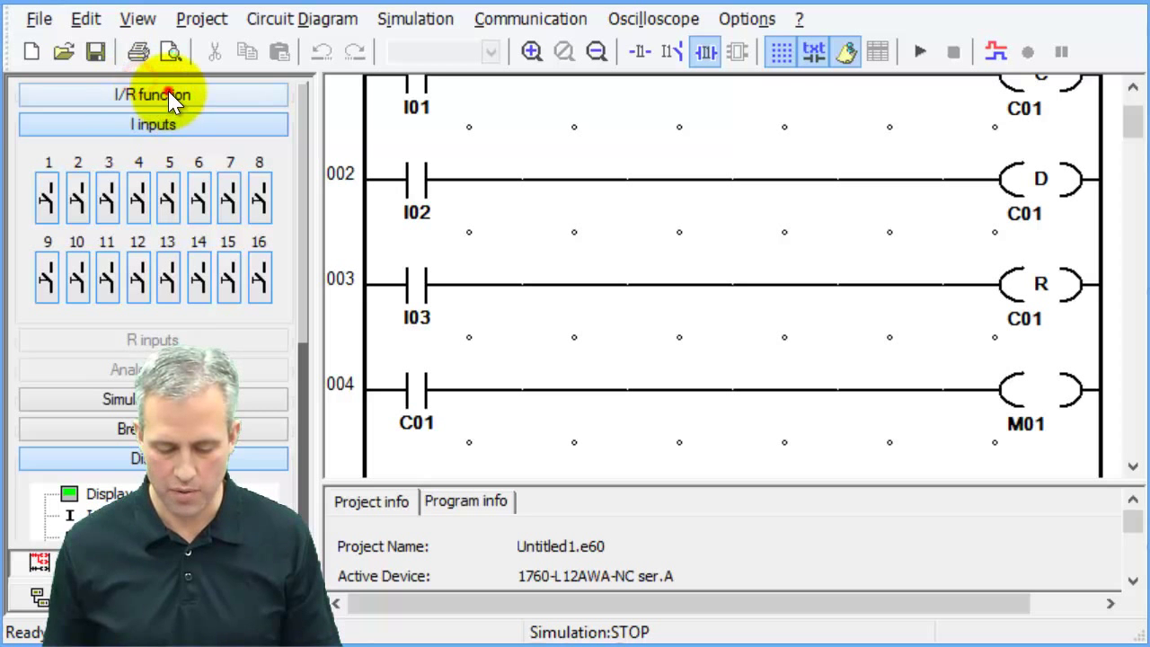
Step: Simulate counting C1 up with I01, then down to 0000 with I02 direction on
{"action": "left_click", "coordinate": [153, 95]}
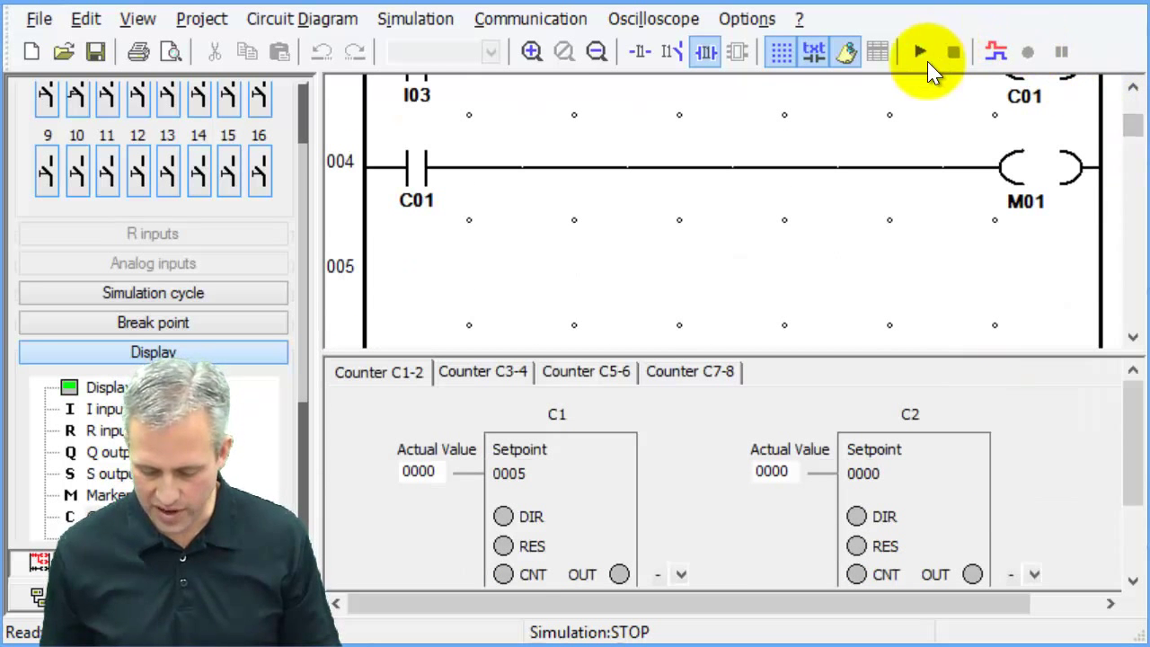
{"action": "left_click", "coordinate": [920, 51]}
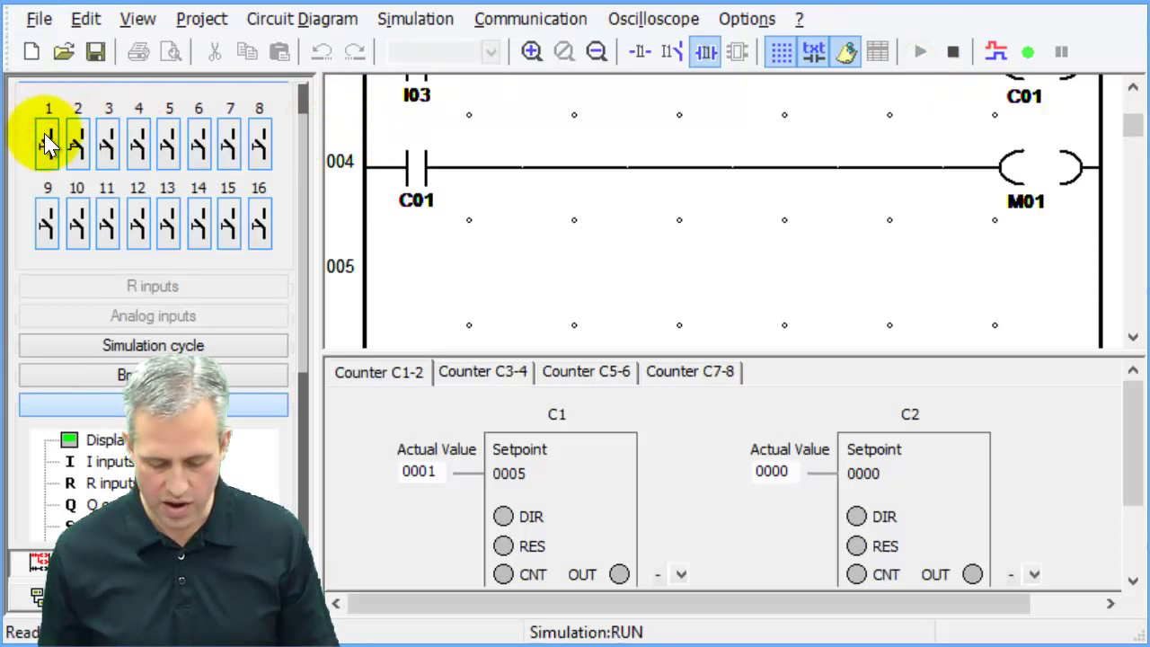
{"action": "left_click", "coordinate": [47, 141]}
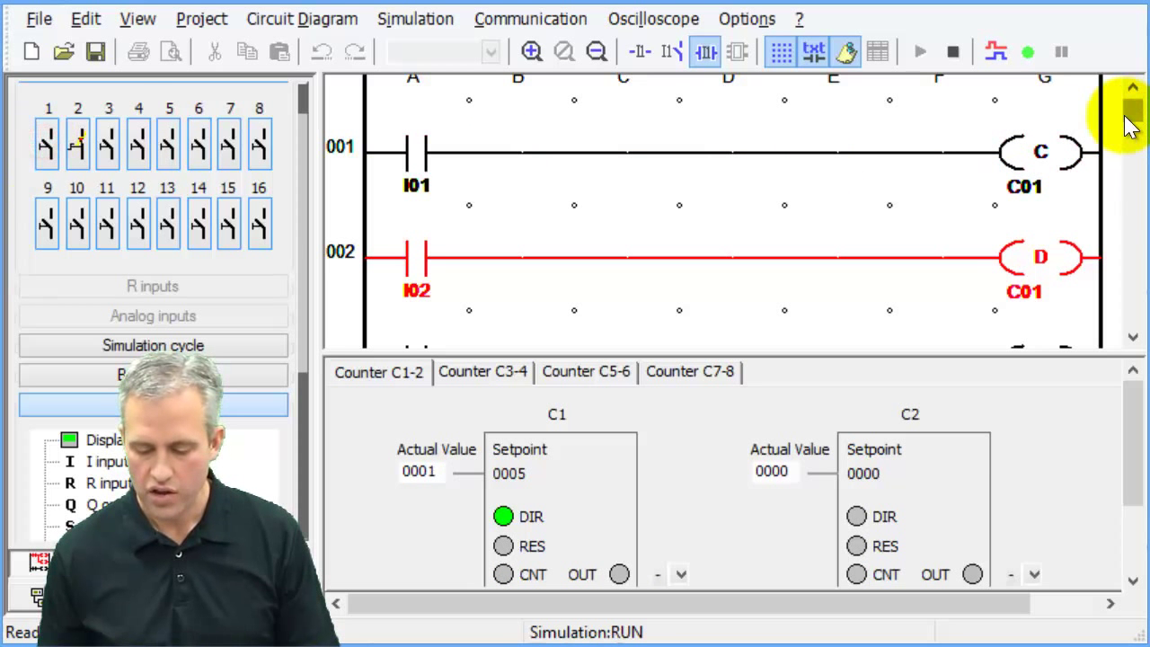
{"action": "scroll", "scroll_direction": "down", "scroll_amount": 3}
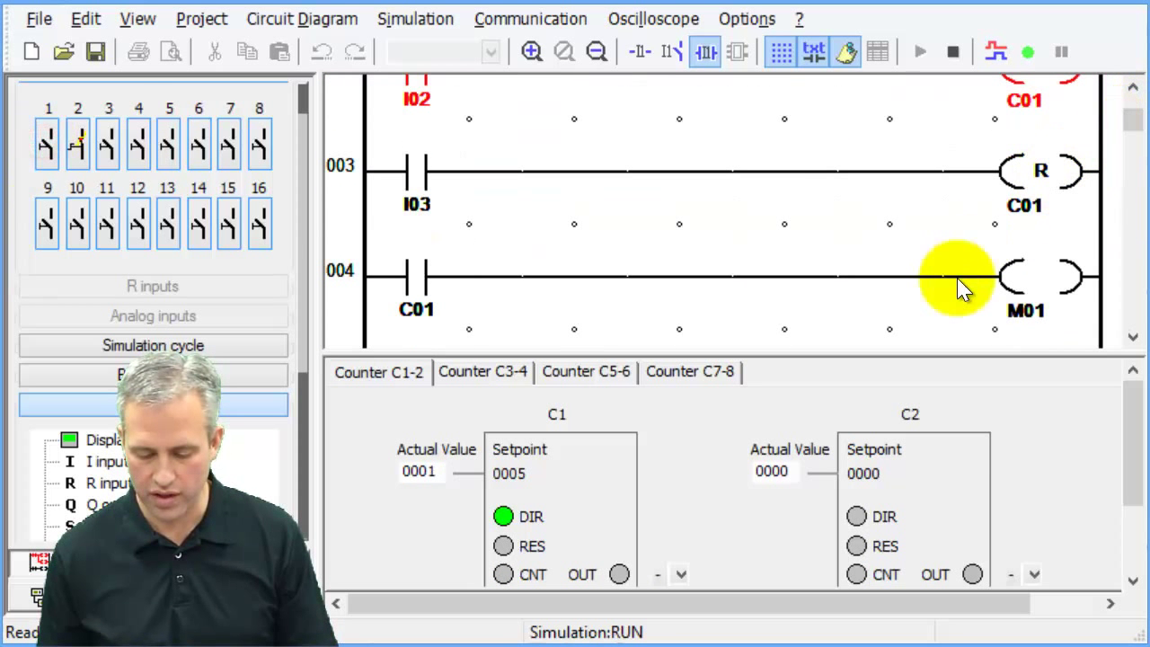
{"action": "mouse_move", "coordinate": [107, 144]}
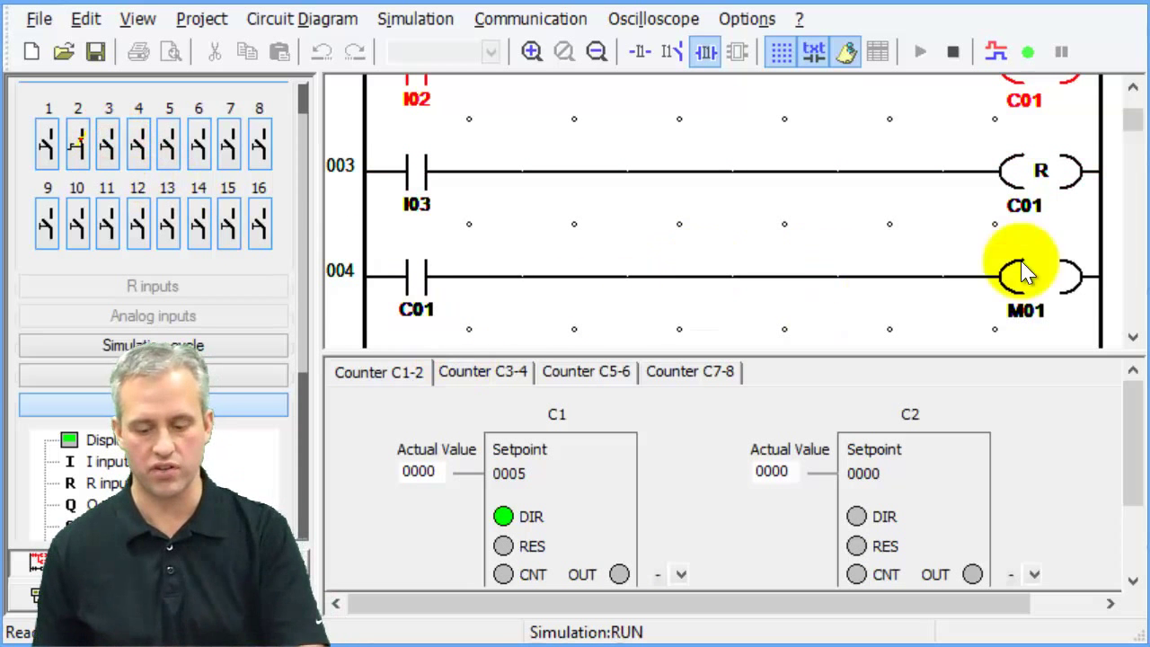
{"action": "left_click", "coordinate": [953, 51]}
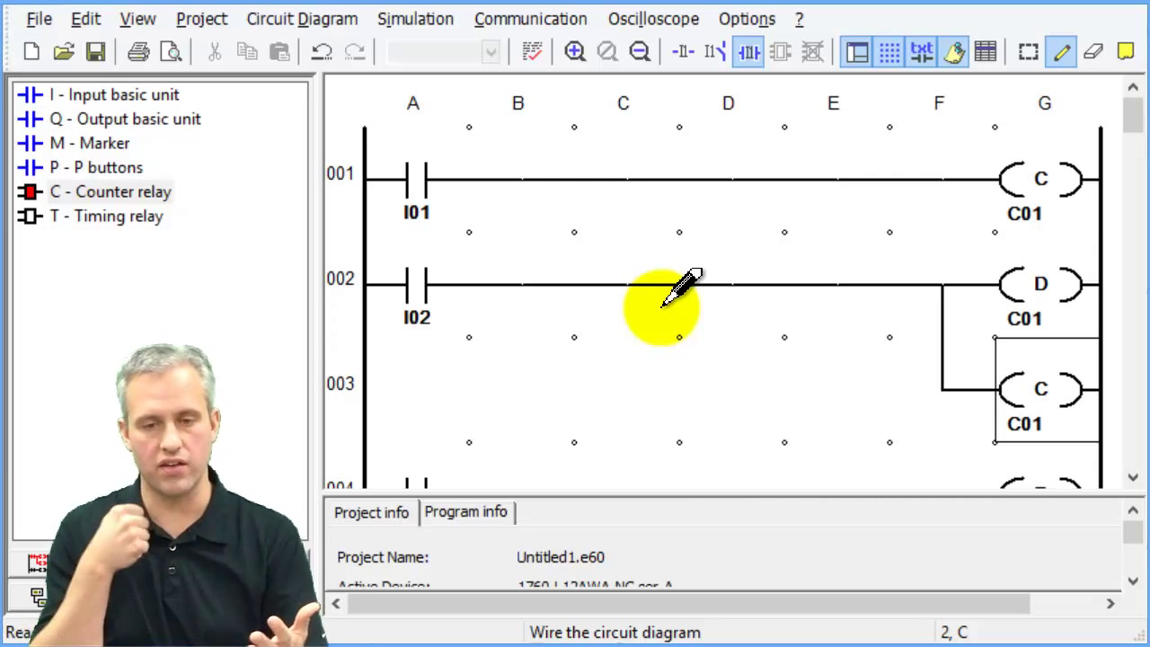
{"action": "mouse_move", "coordinate": [552, 287]}
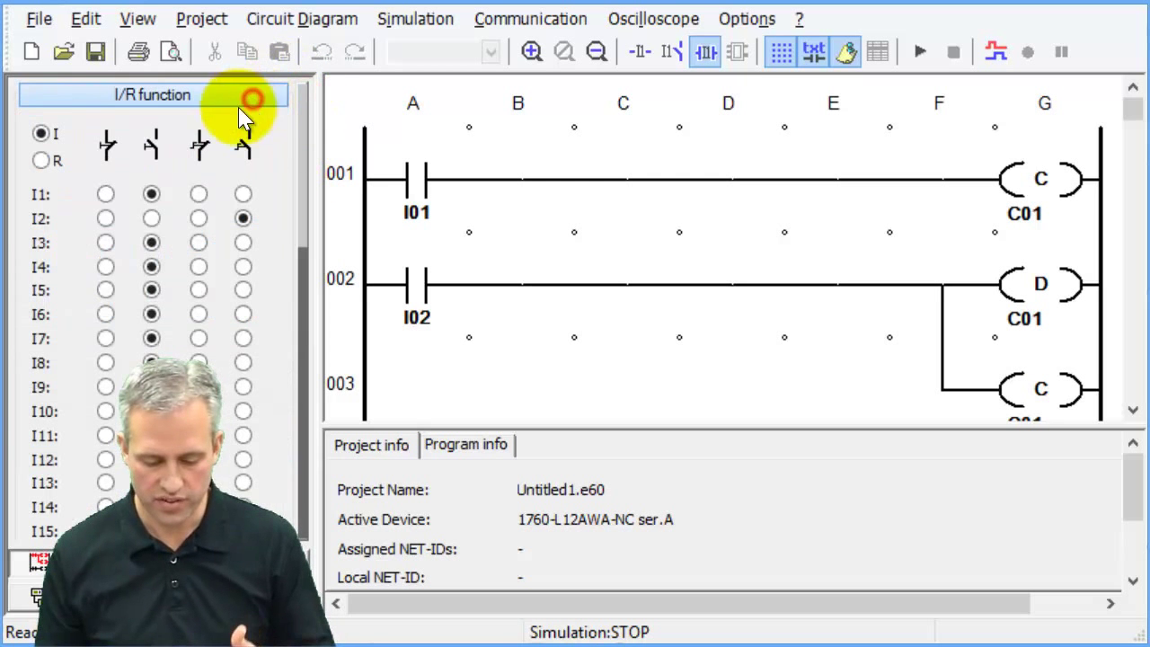
Step: Simulate pulsing I02 and I01 until C1 reaches its setpoint of 5, energizing M01
{"action": "left_click", "coordinate": [152, 95]}
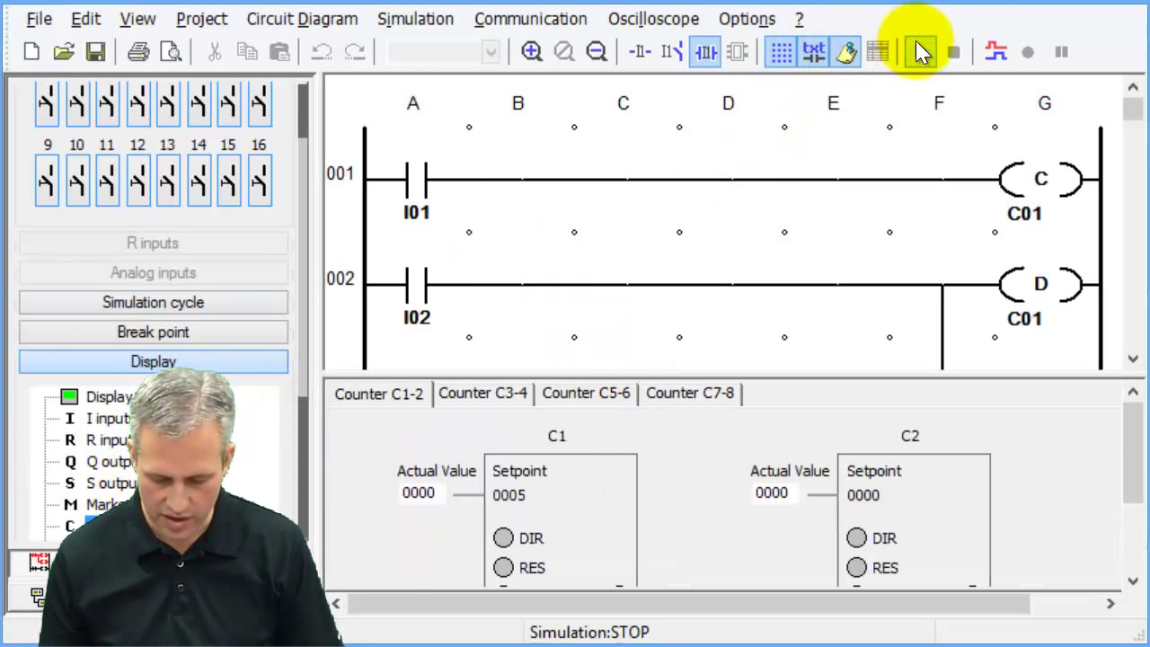
{"action": "left_click", "coordinate": [919, 51]}
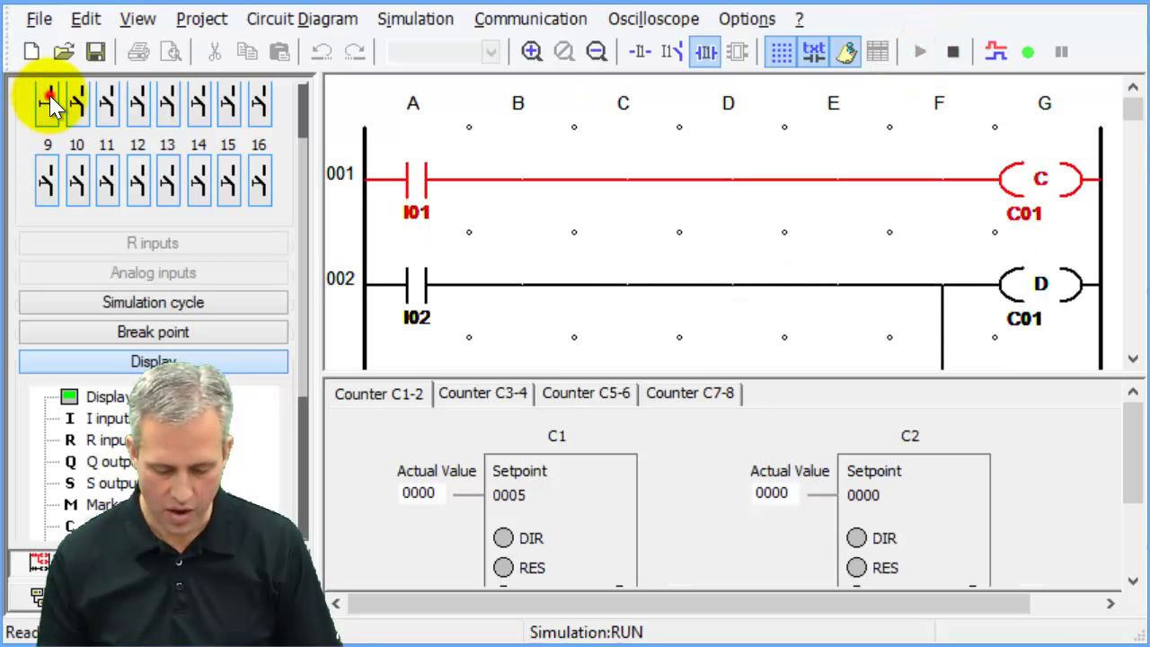
{"action": "left_click", "coordinate": [47, 101]}
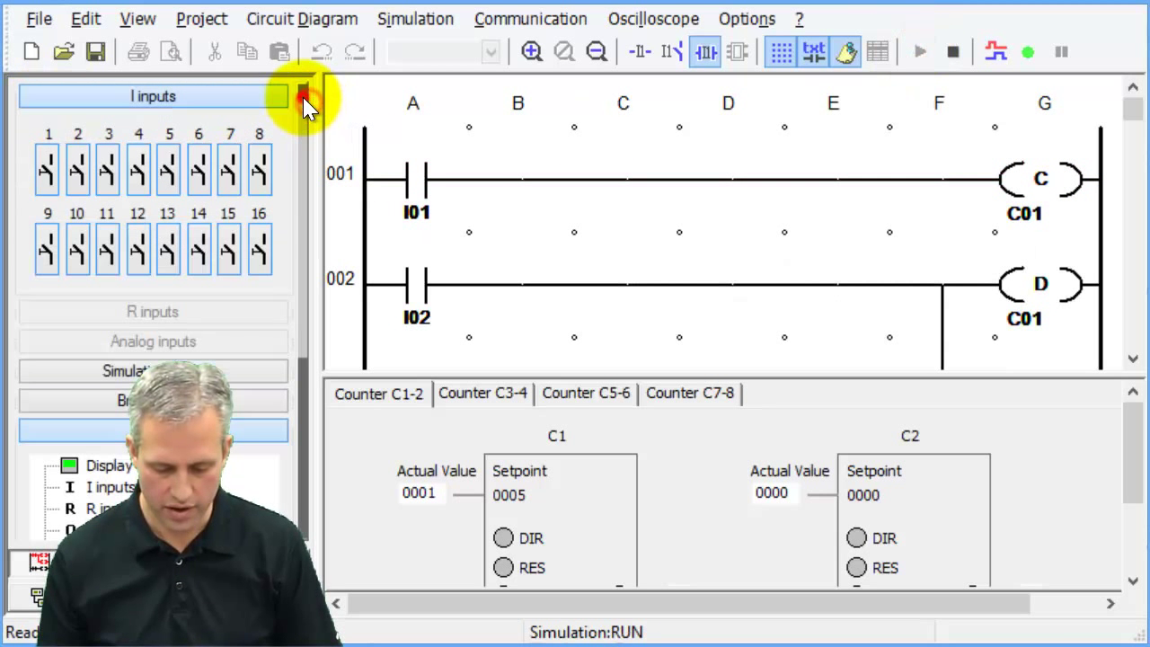
{"action": "left_click", "coordinate": [46, 169]}
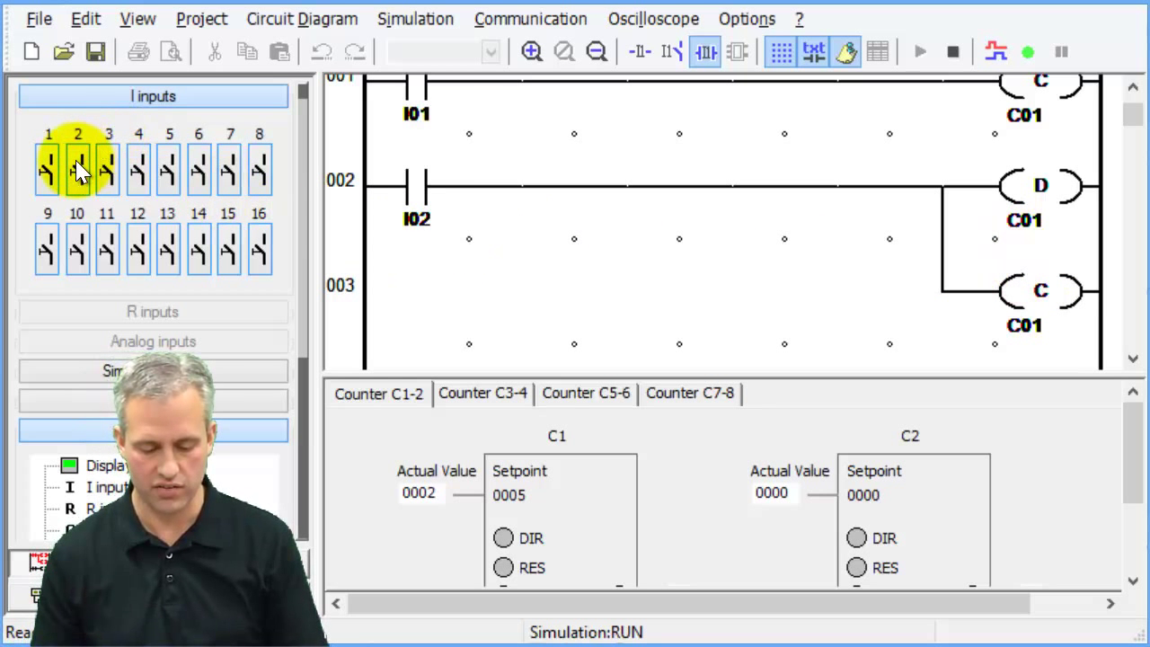
{"action": "left_click", "coordinate": [47, 169]}
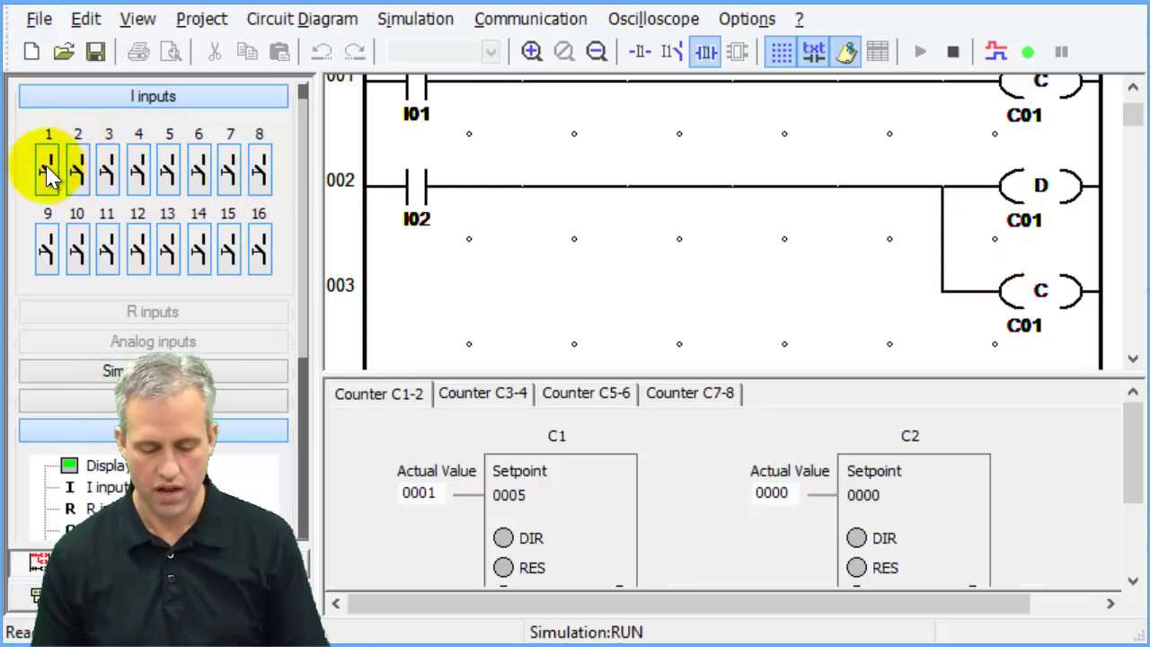
{"action": "left_click", "coordinate": [47, 169]}
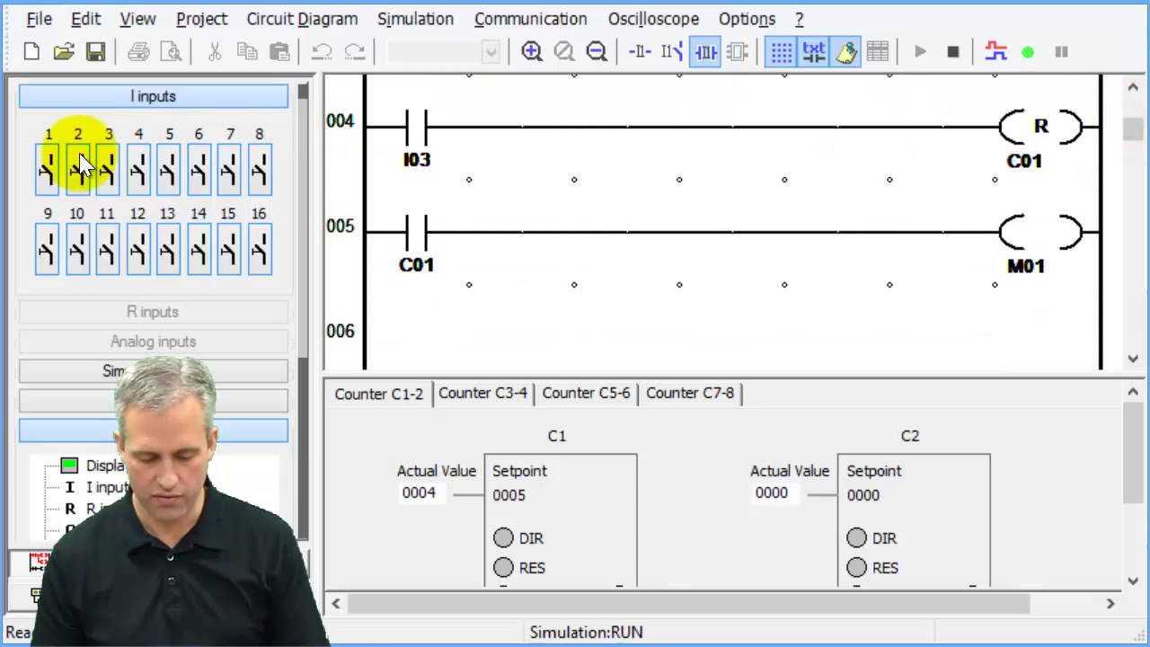
{"action": "left_click", "coordinate": [77, 169]}
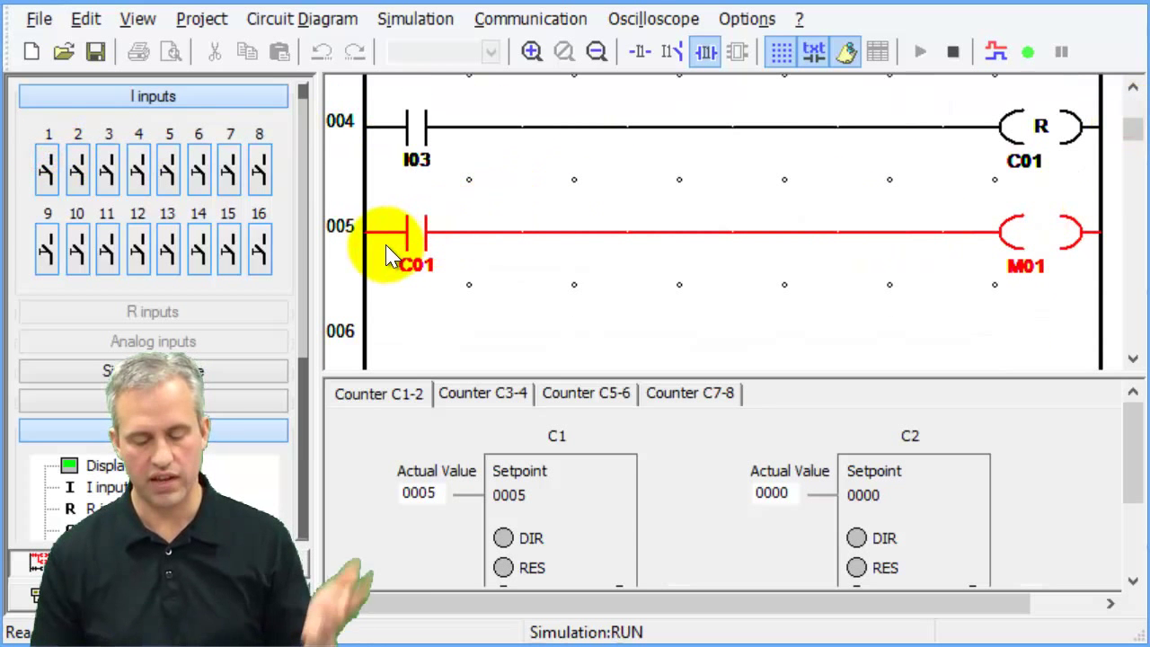